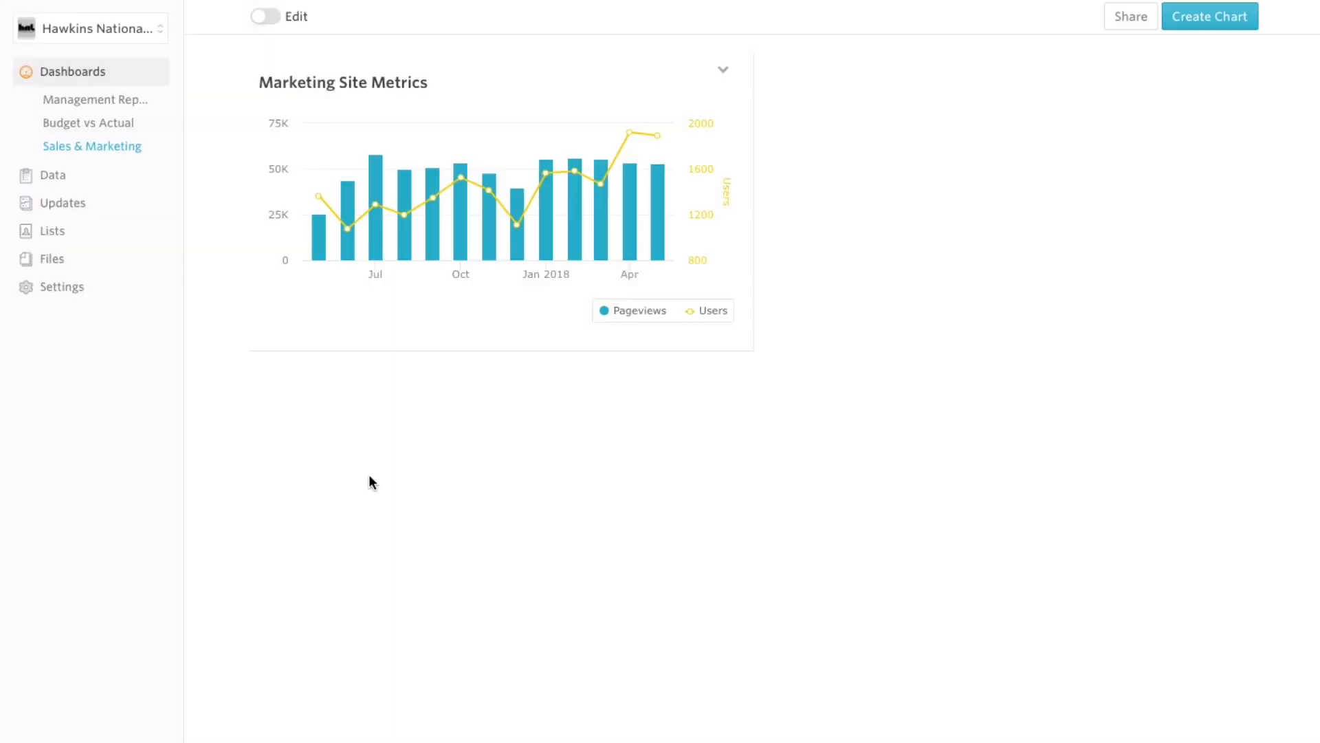
mouse_move(116, 262)
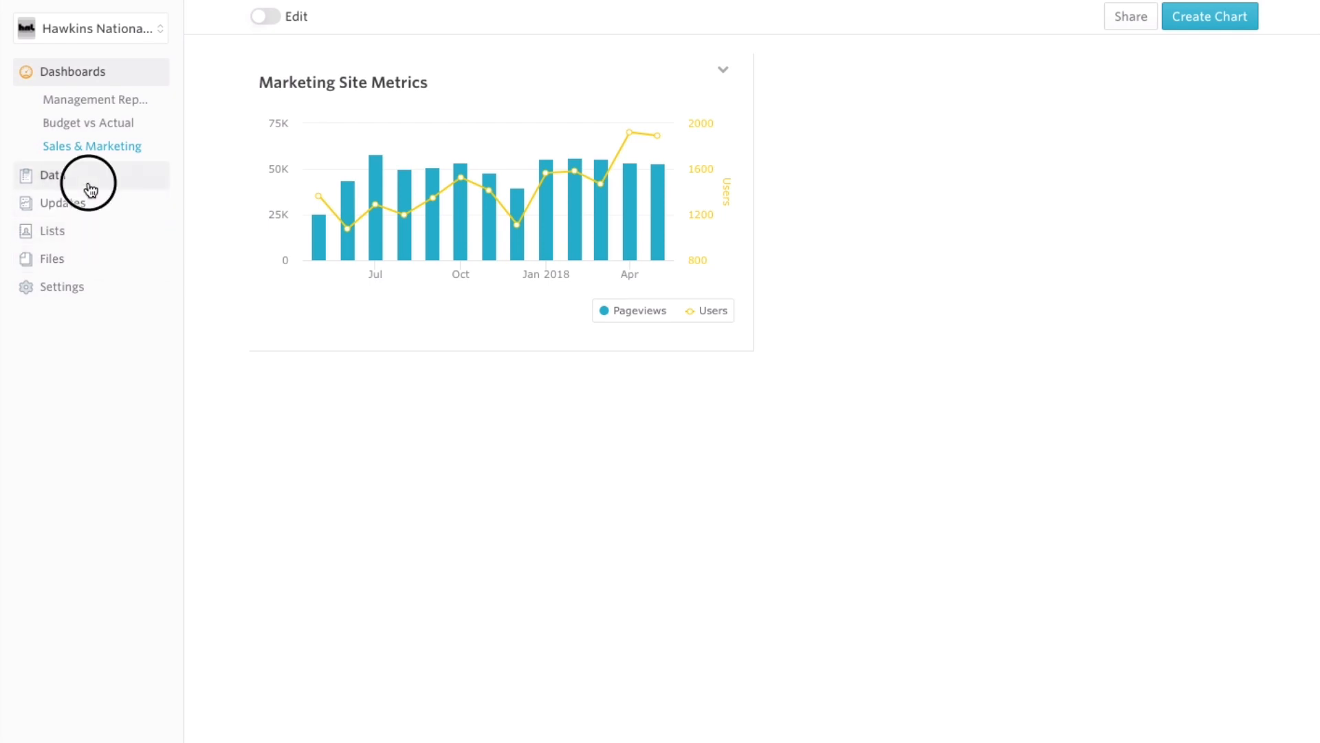
- From the Data Sources list, connect the HubSpot account as a data source
click(54, 174)
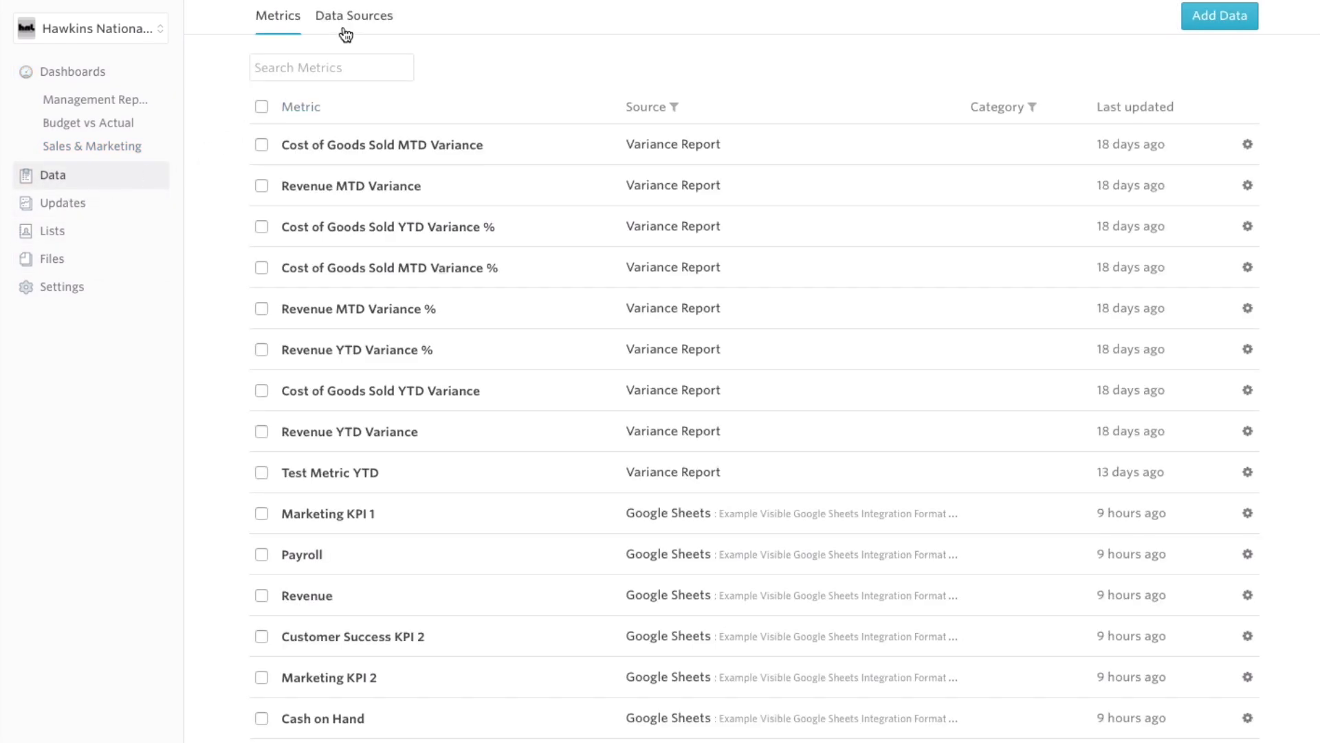
click(354, 15)
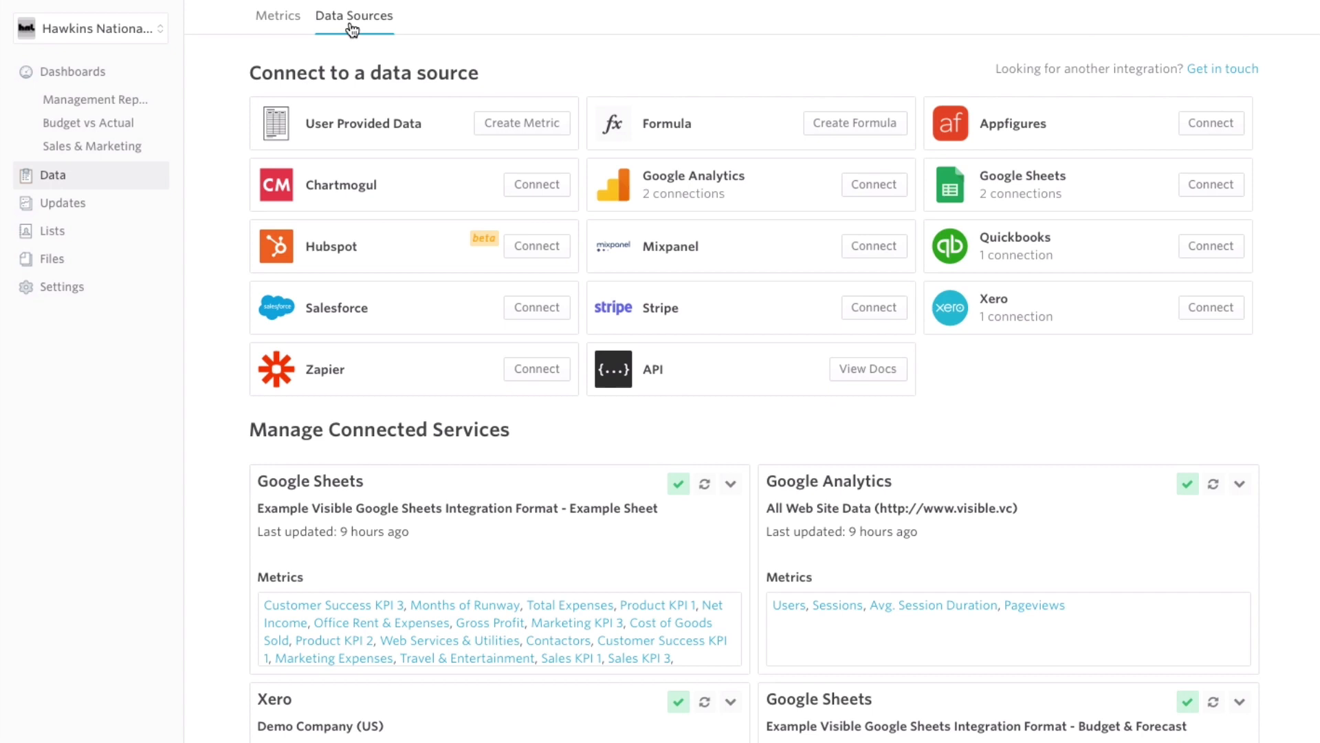
mouse_move(553, 261)
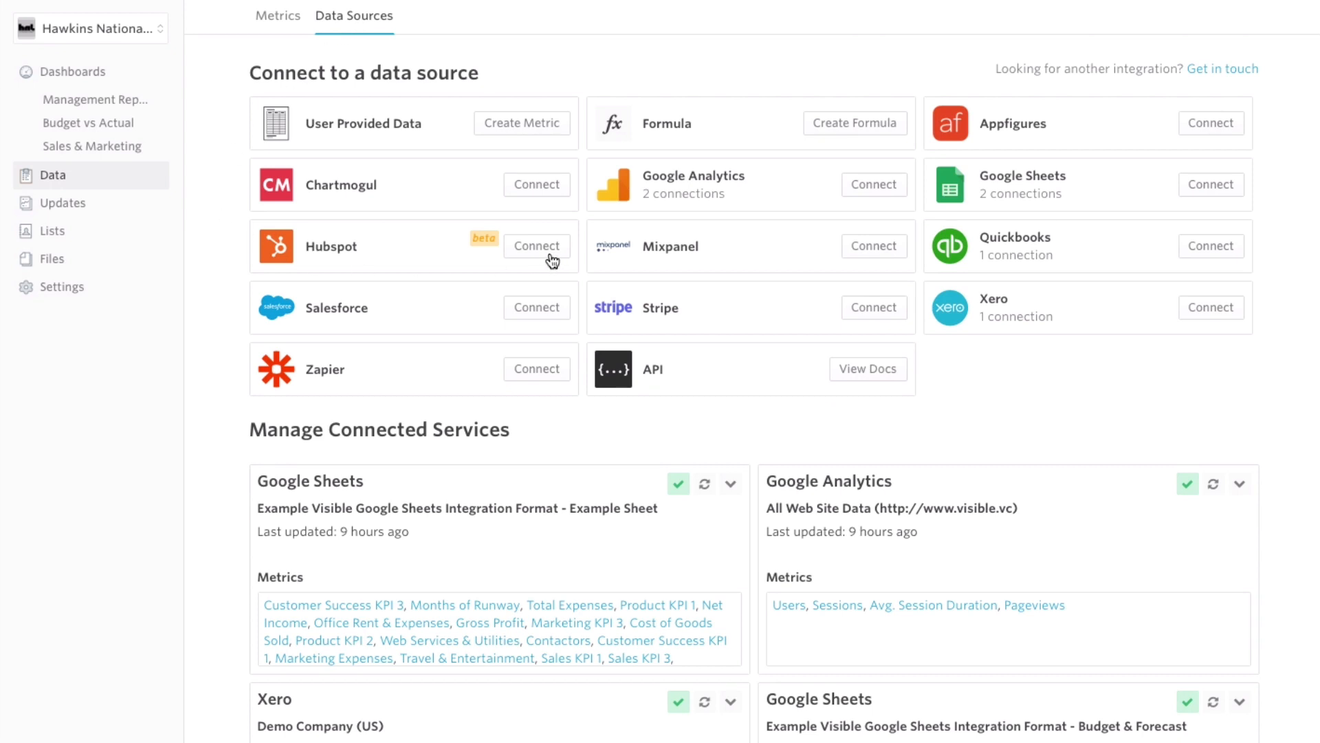
click(536, 246)
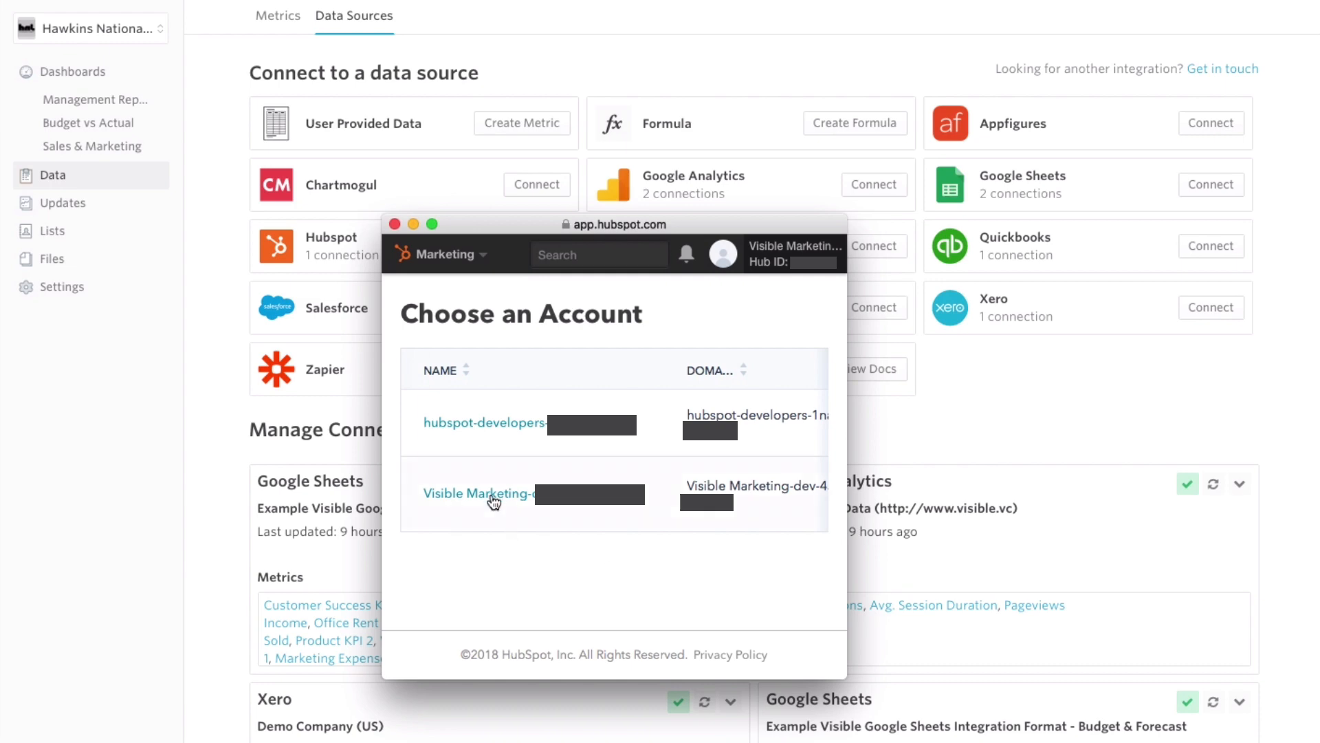
click(477, 494)
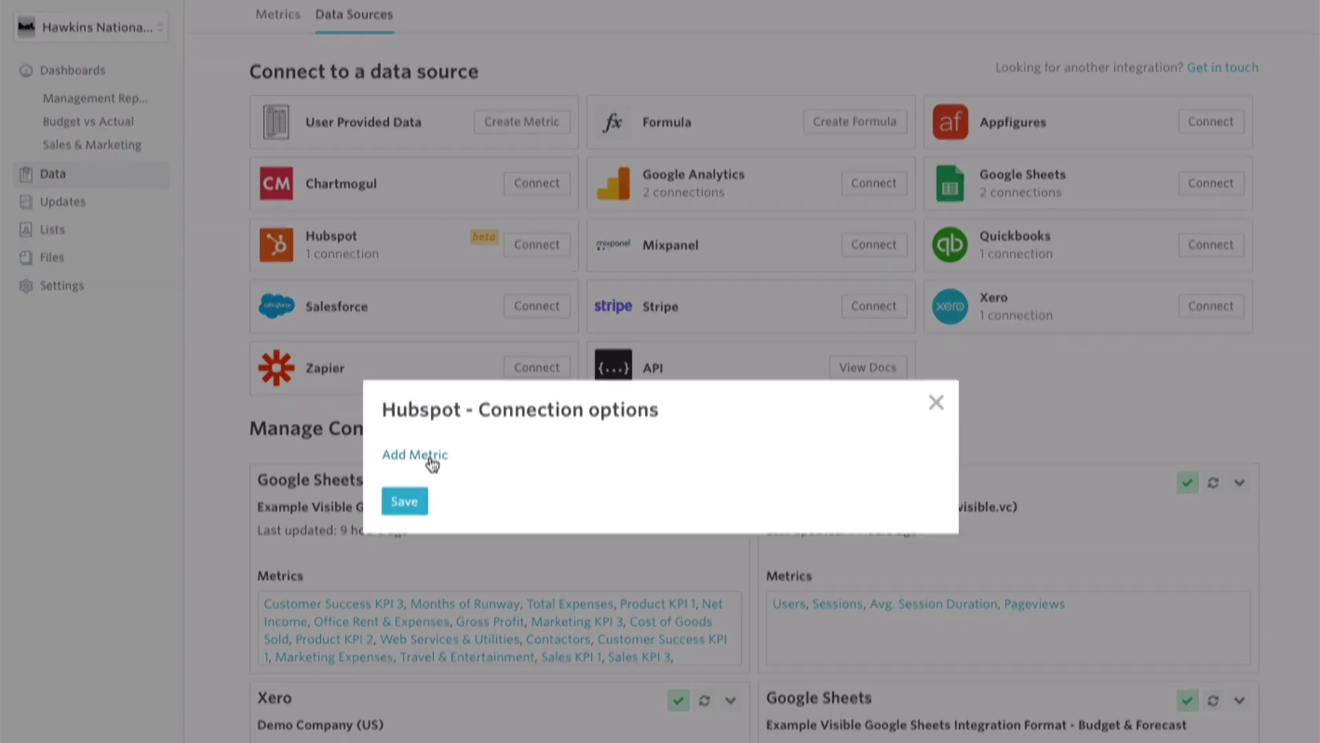
- Define a new HubSpot metric on Deals, dated by Close Date with Amount as the value
click(414, 455)
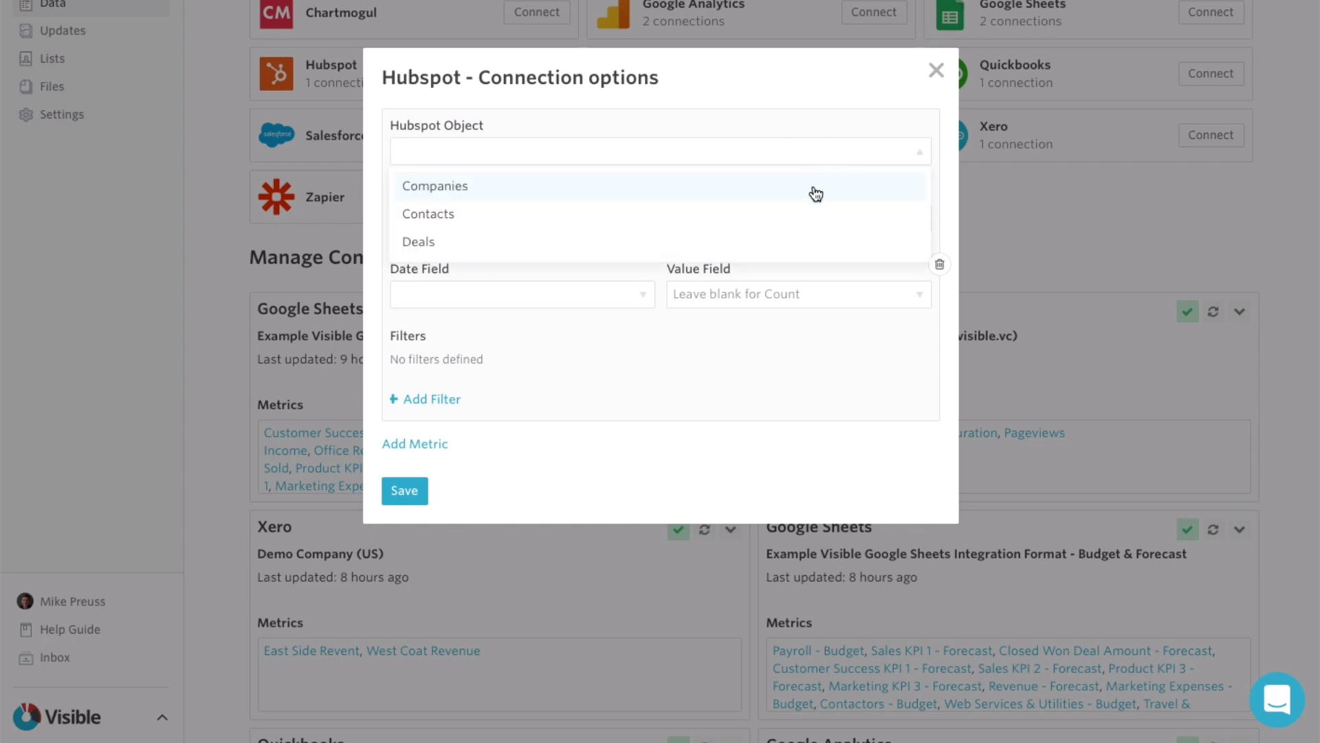
mouse_move(806, 246)
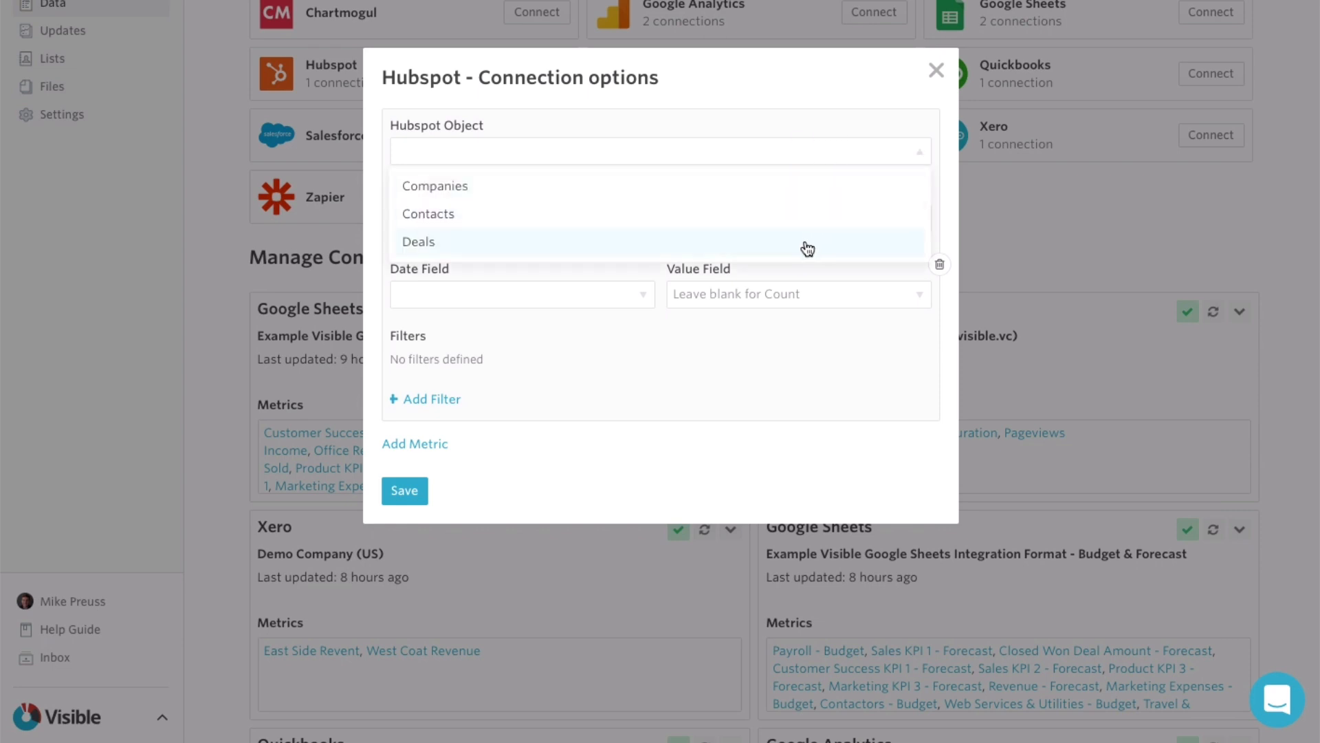
click(418, 242)
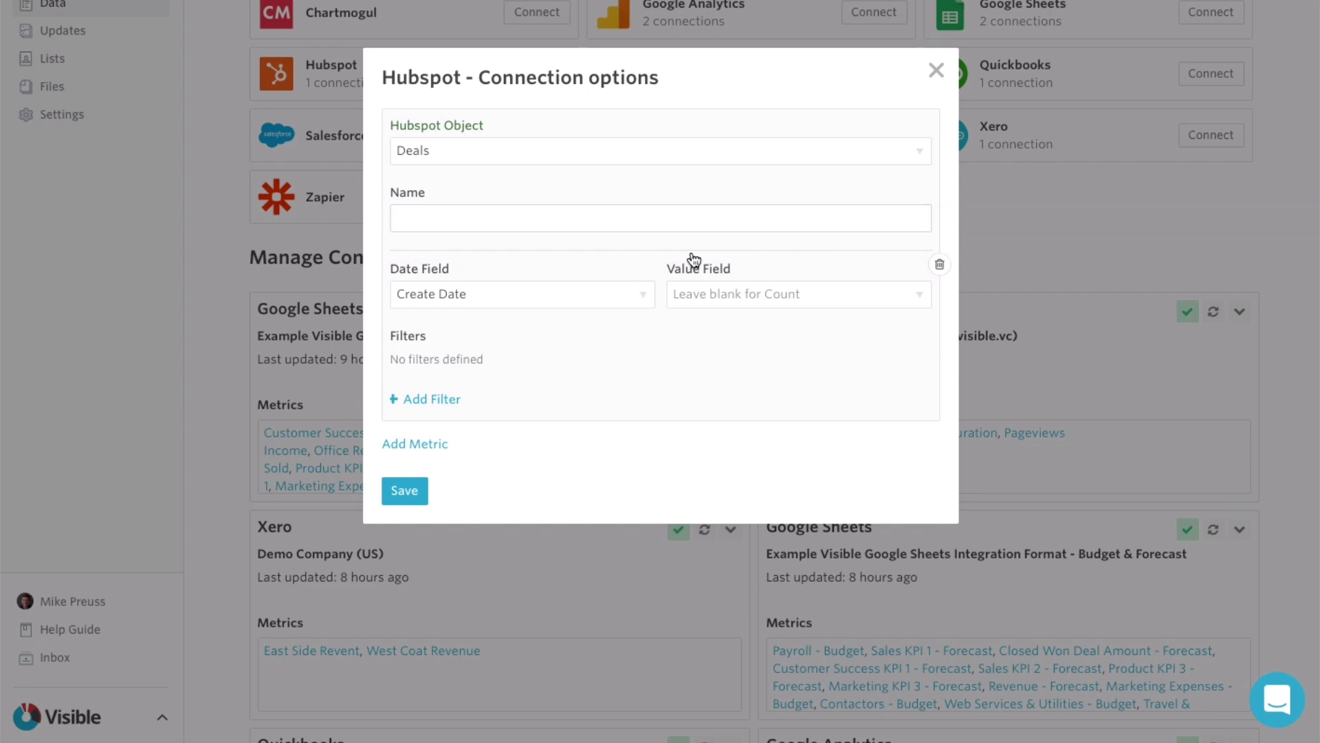
click(521, 295)
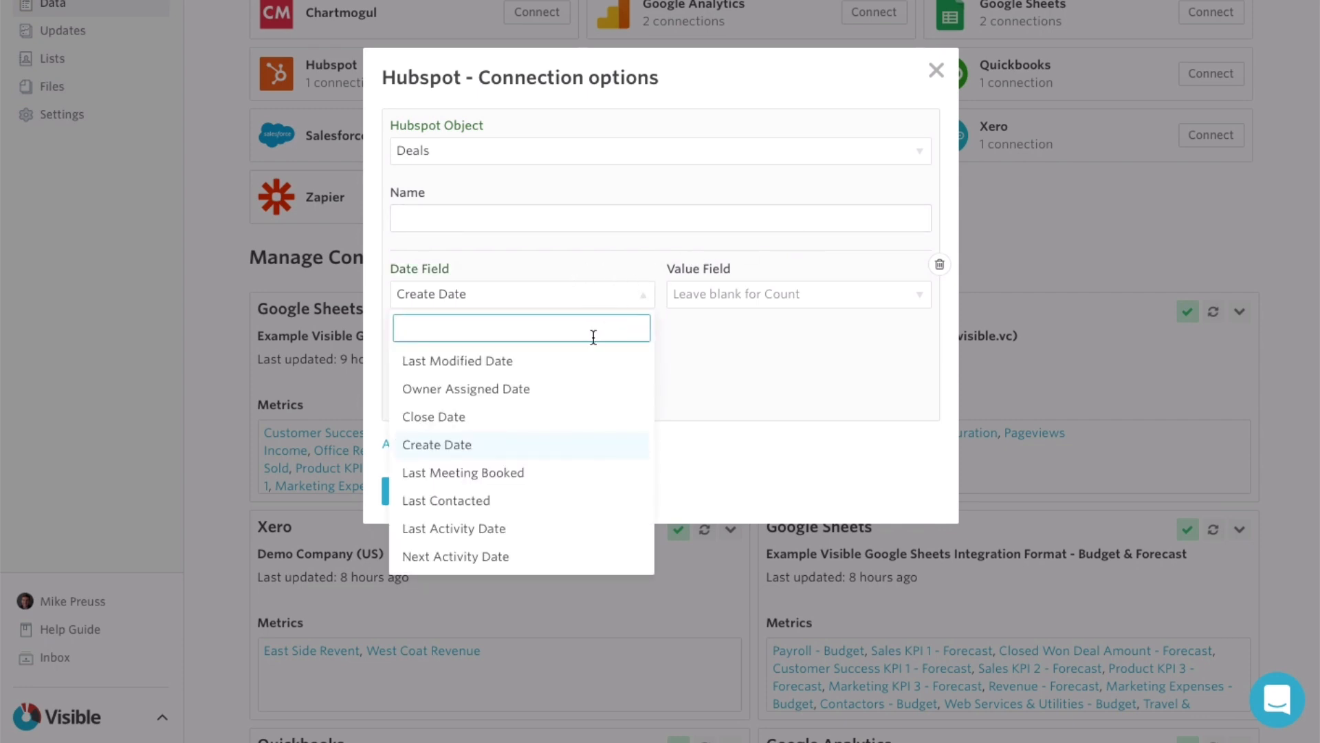
scroll(down, 3)
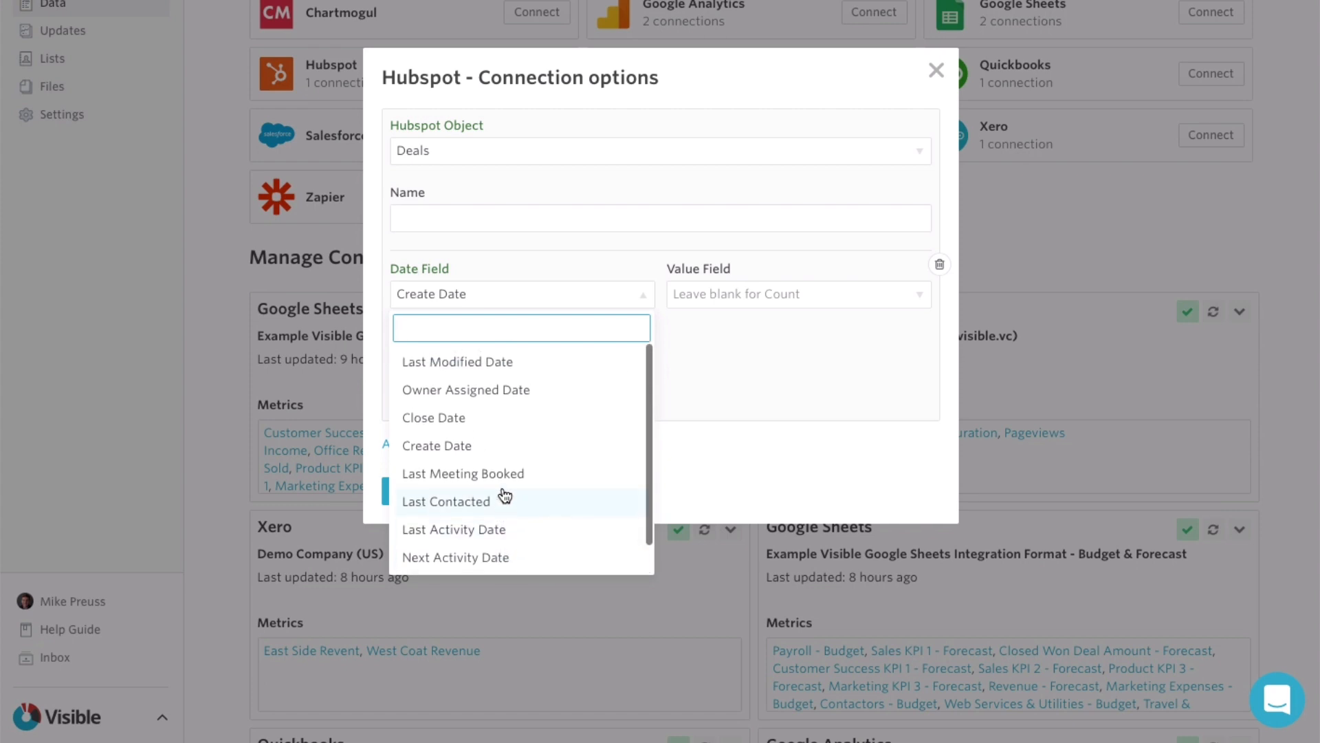
click(433, 416)
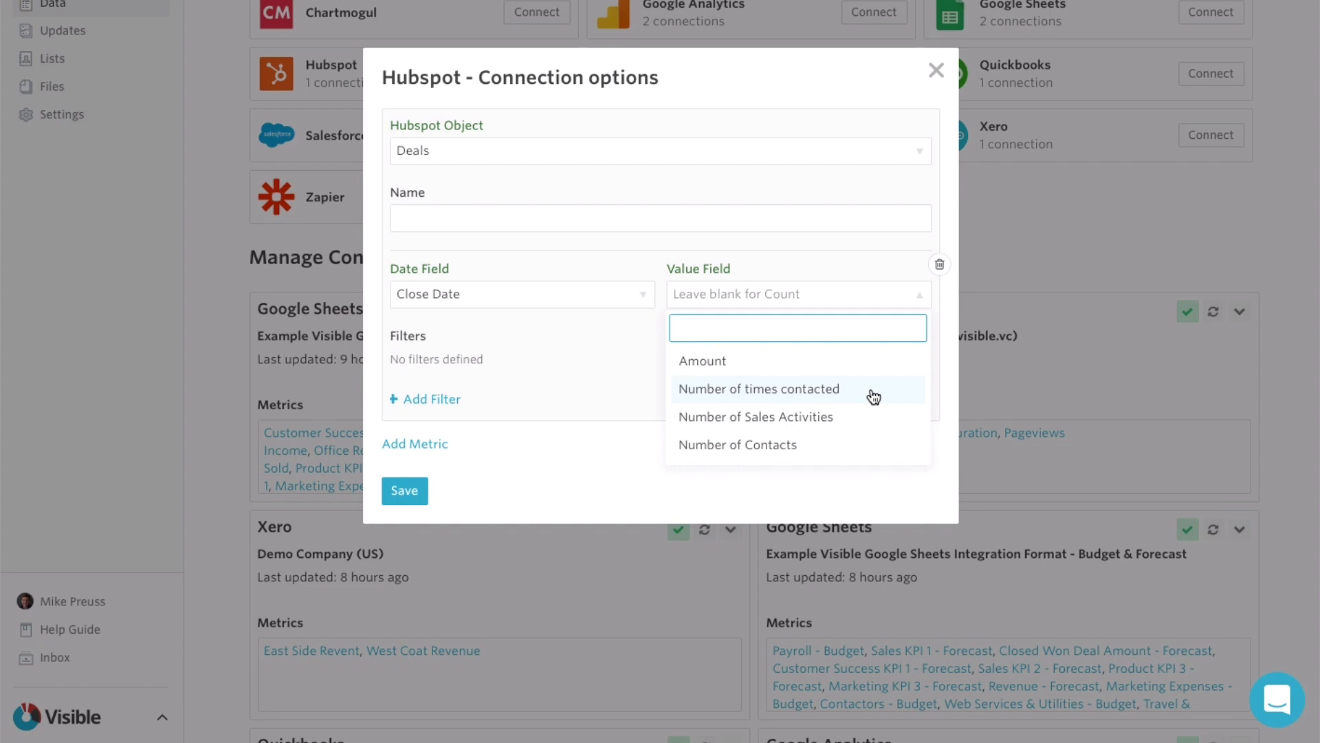
mouse_move(866, 381)
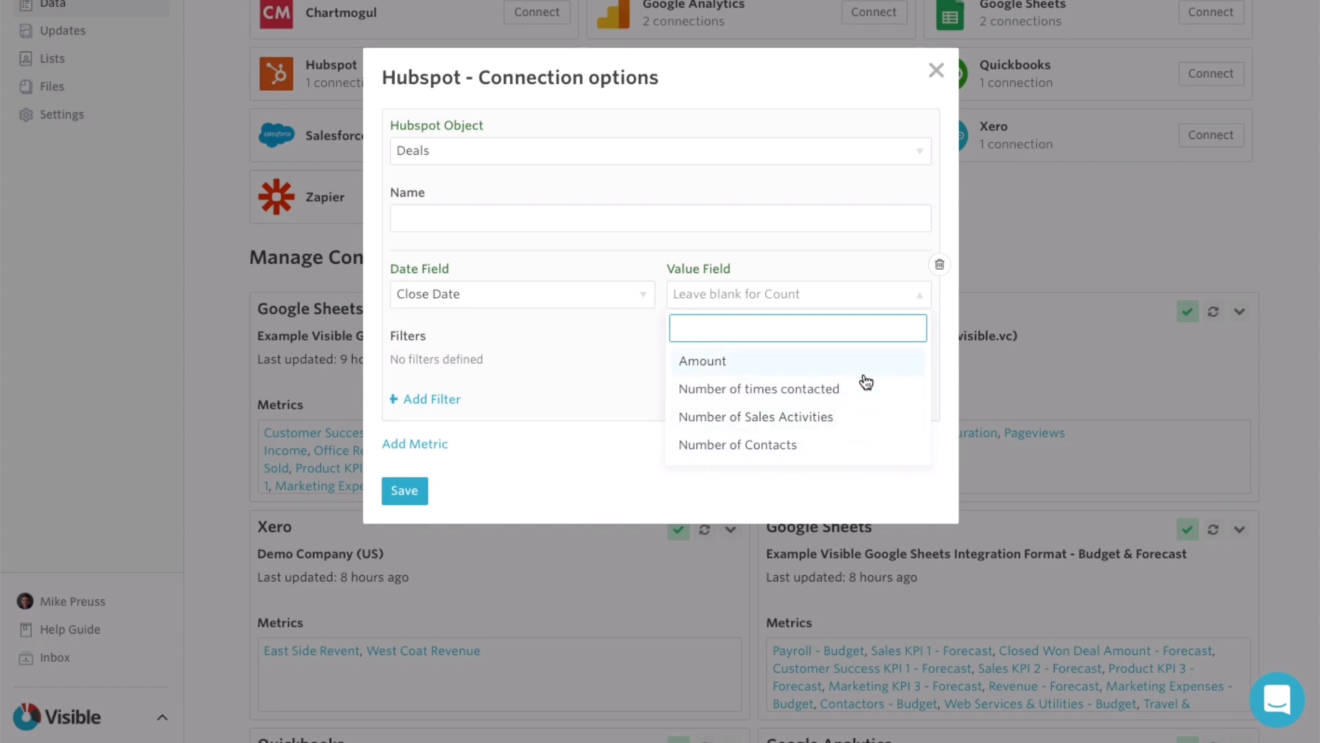
click(703, 361)
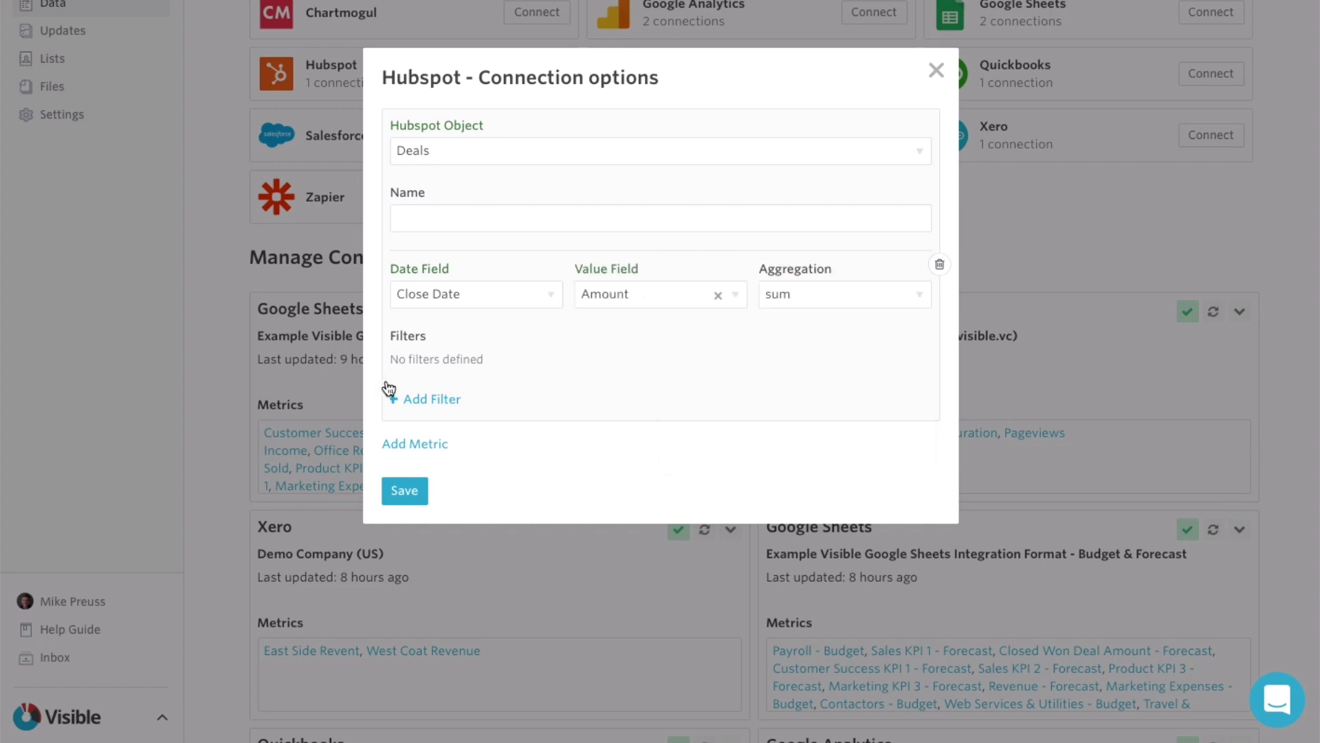
- Filter the metric's deals to the Contract Sent deal stage
click(429, 399)
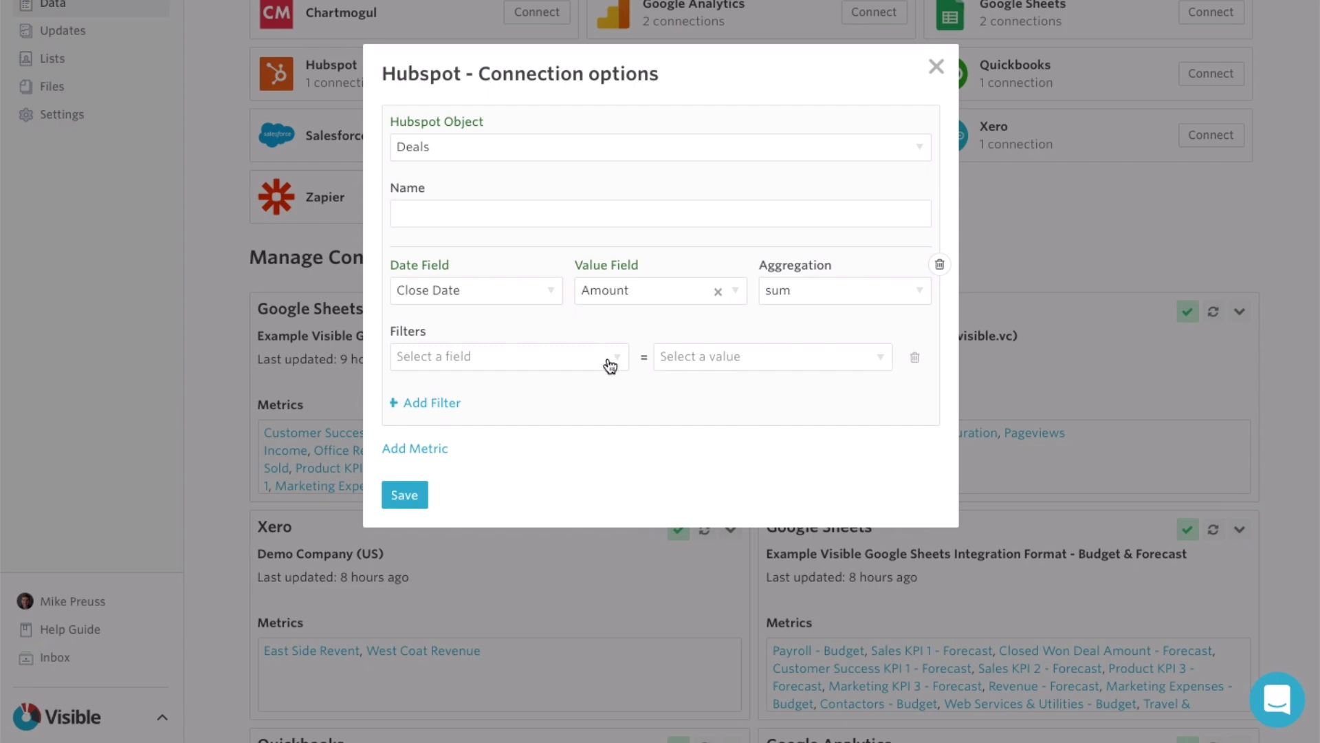
click(504, 355)
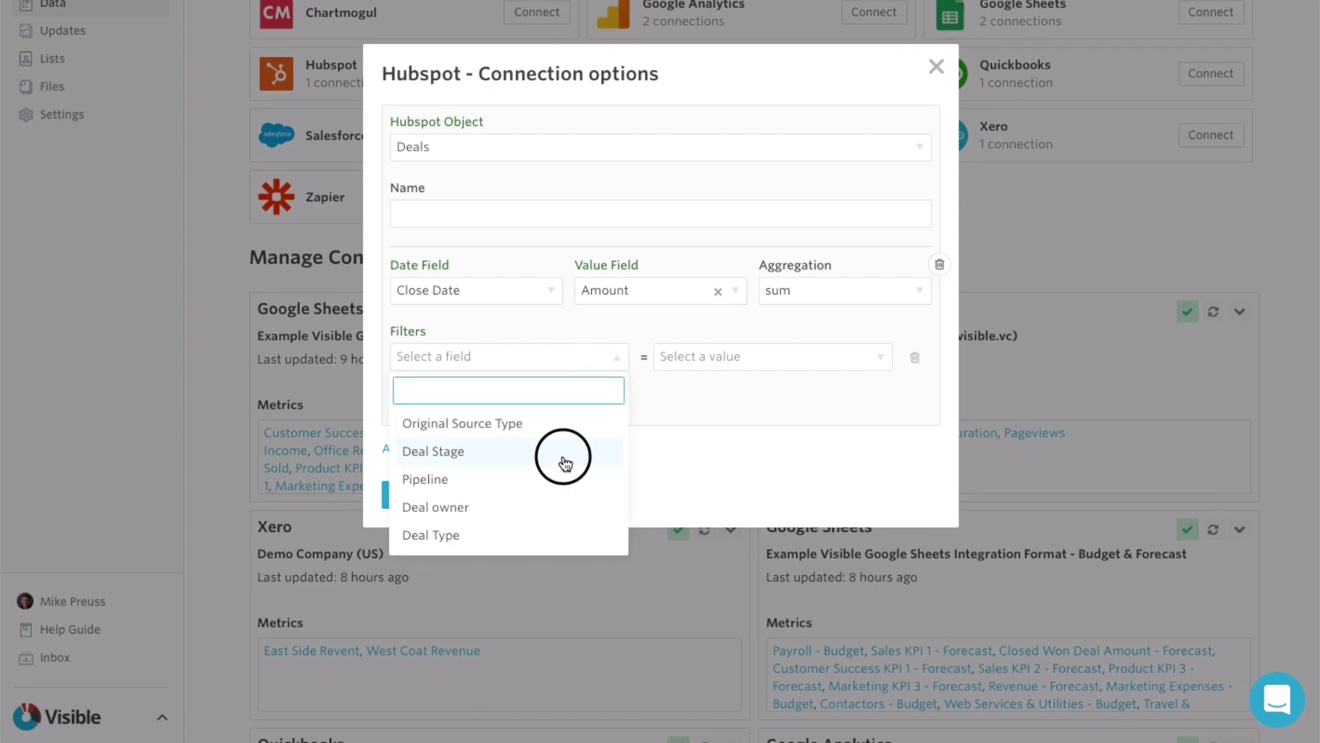
click(433, 451)
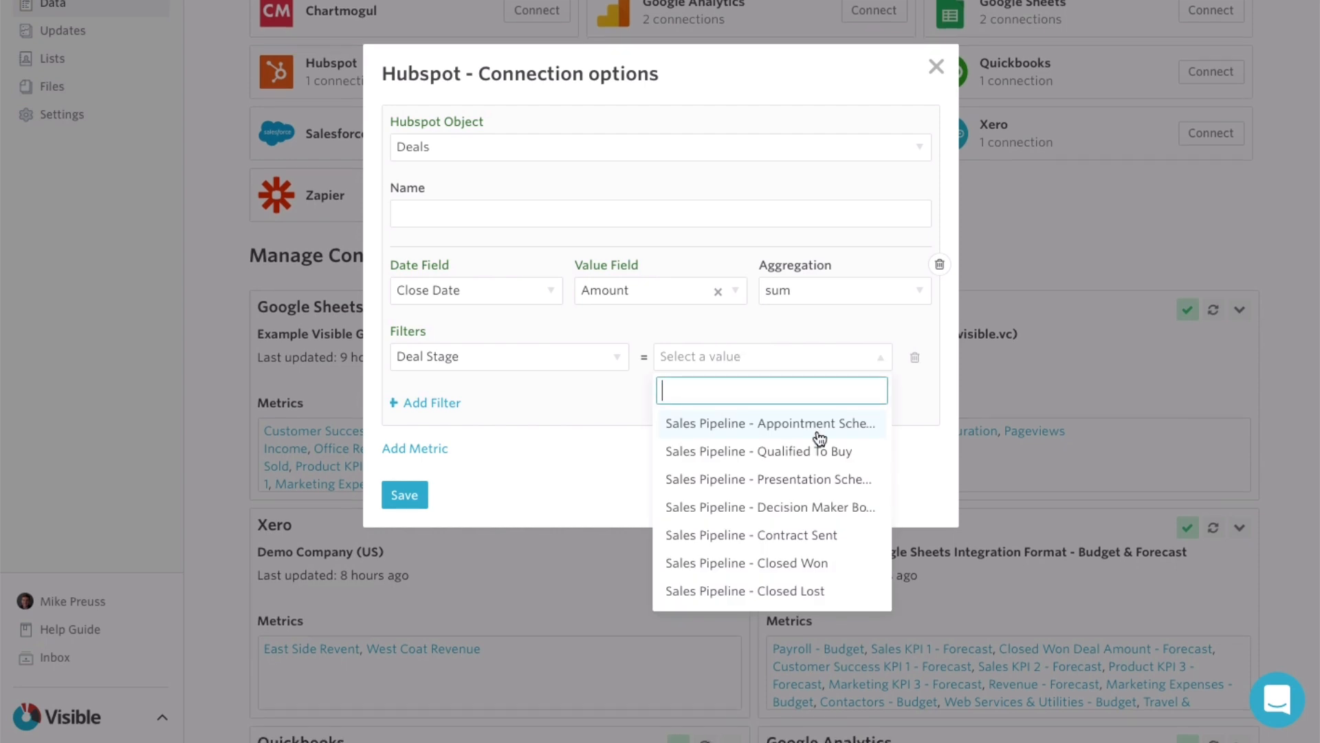
mouse_move(836, 568)
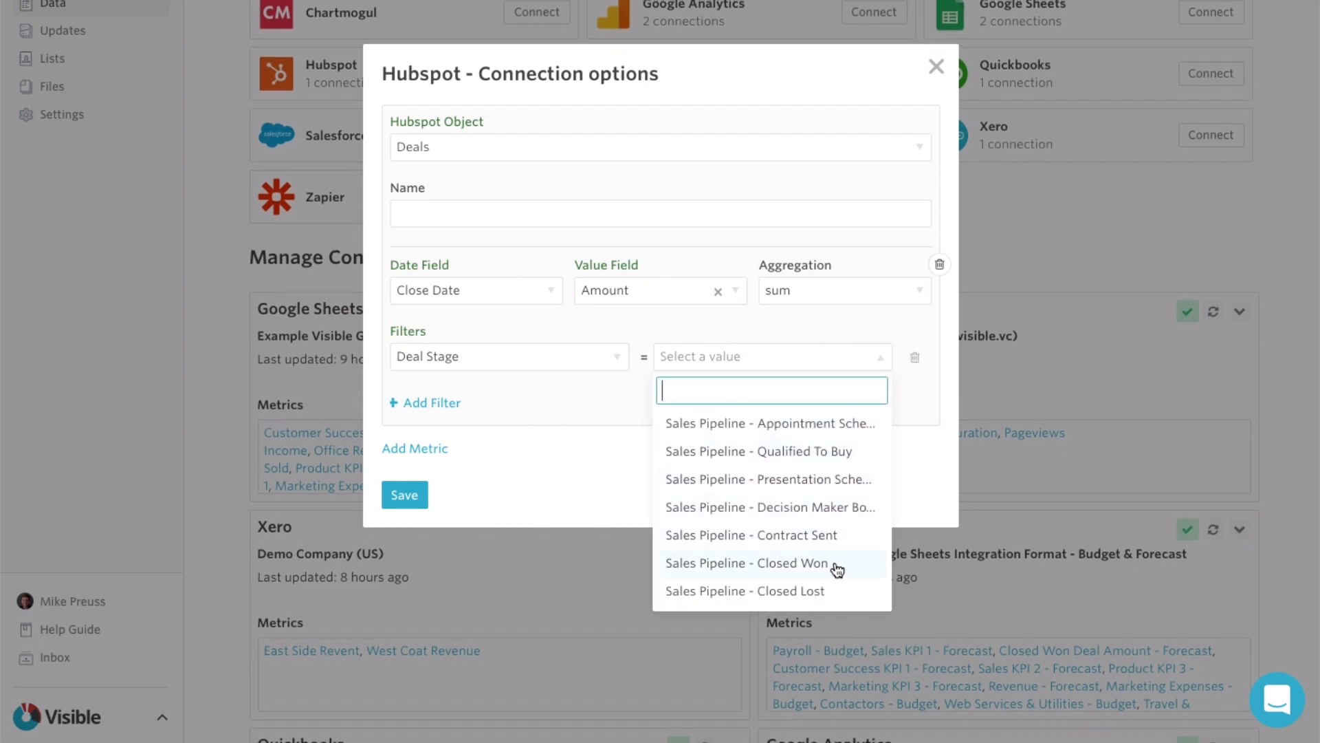
click(751, 535)
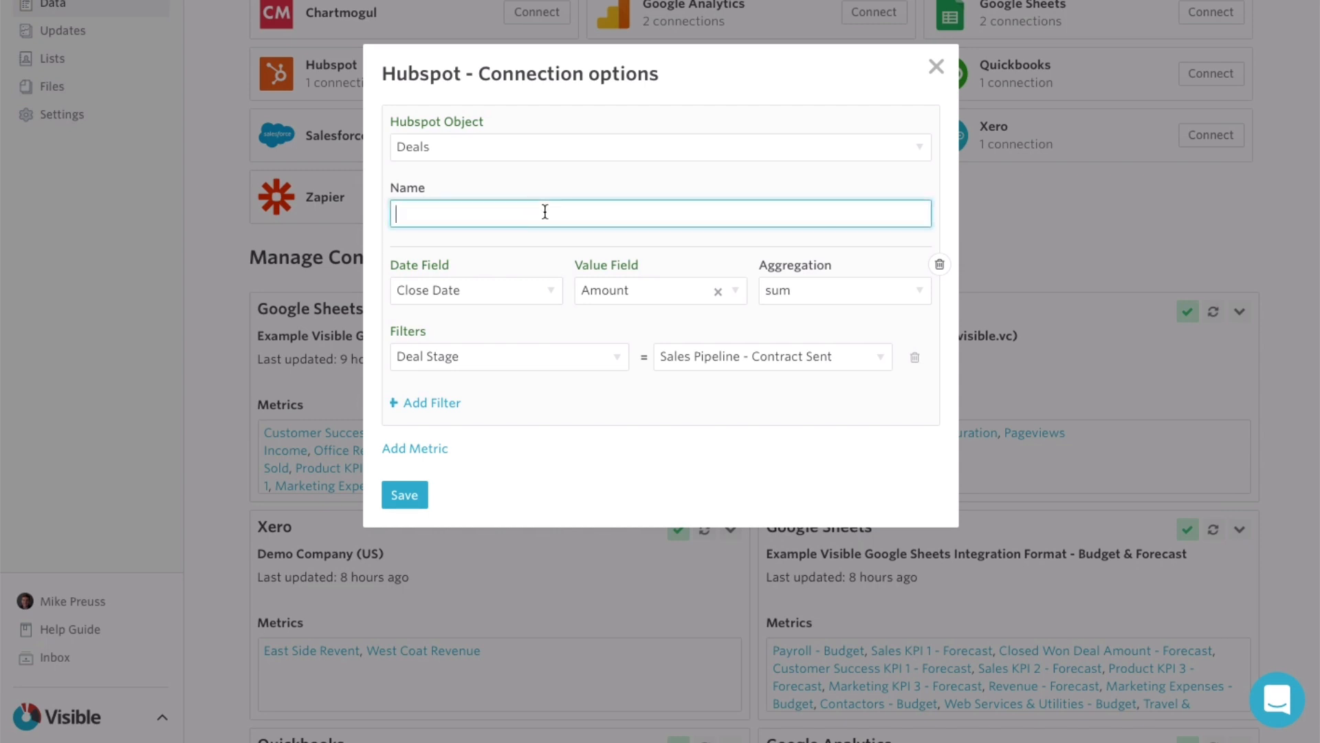
- Name the metric Contracts Sent by Amount and refresh the HubSpot data
text(Cont)
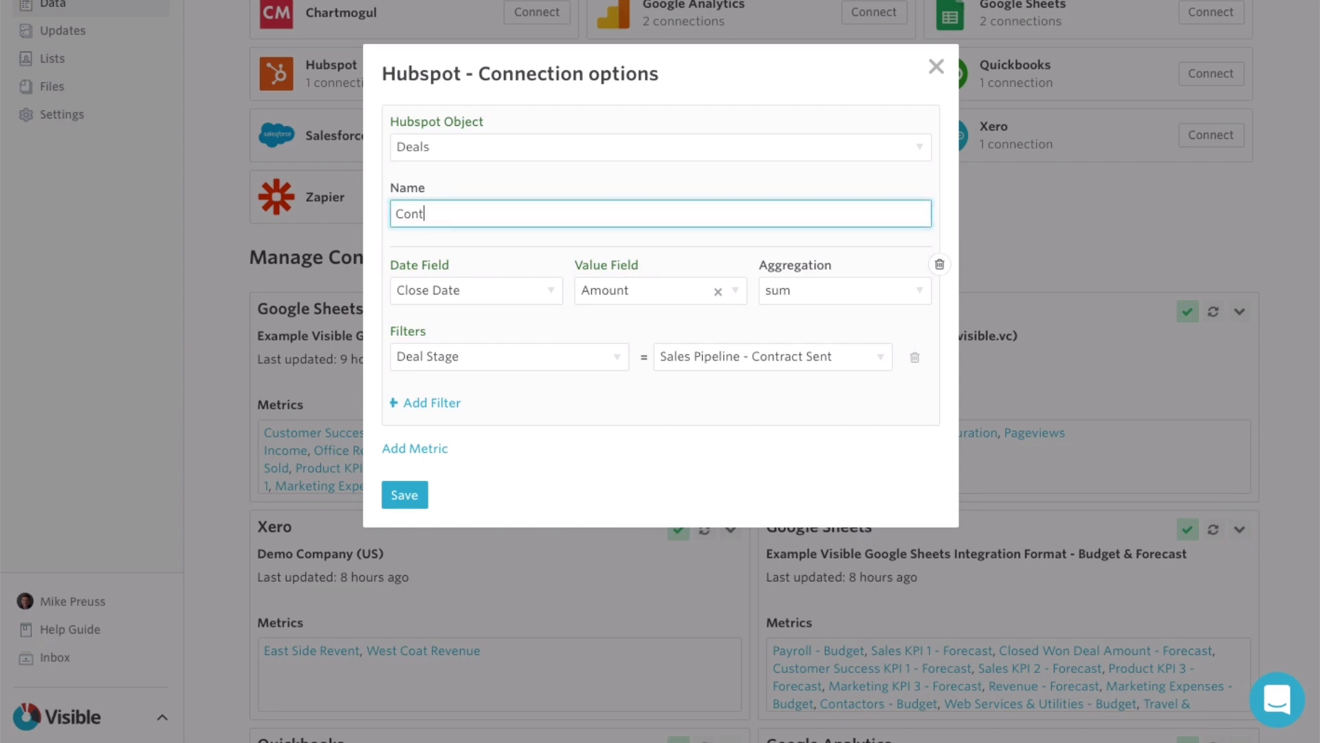
text(racts Sent by)
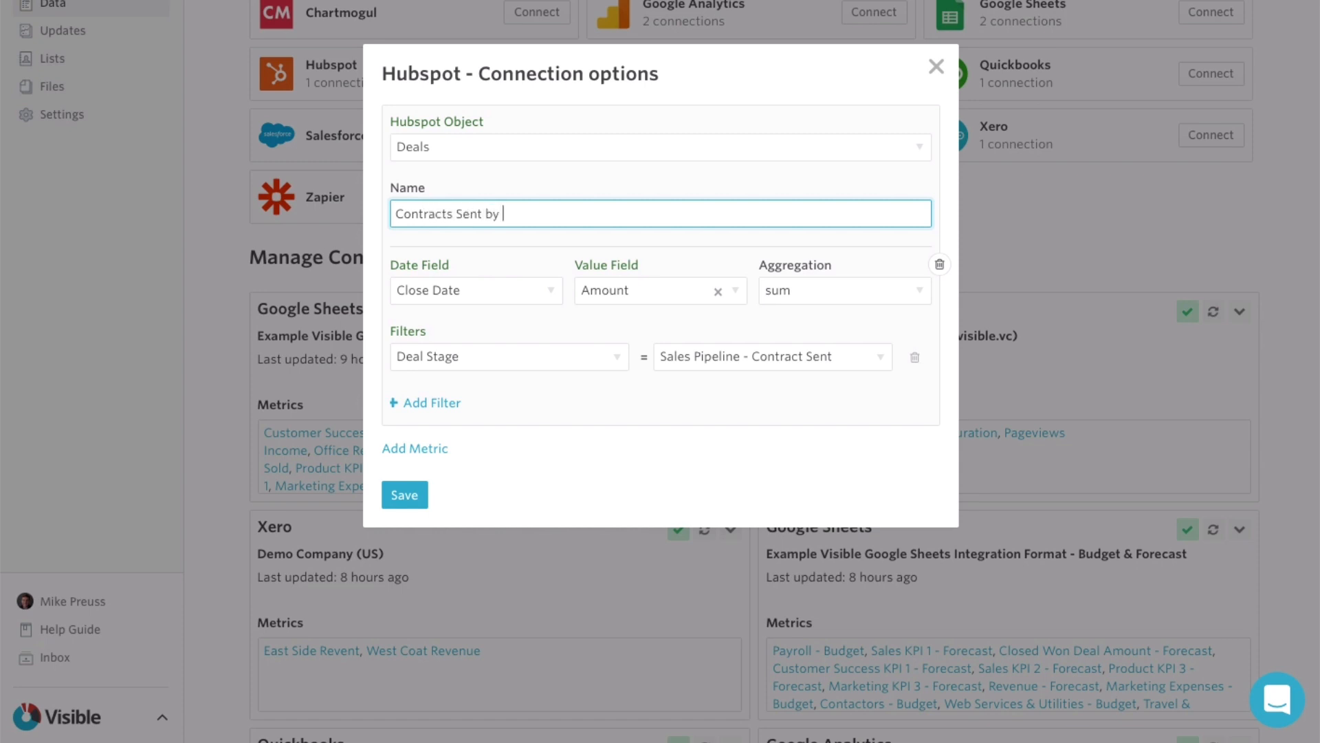
text(Deal Amoy)
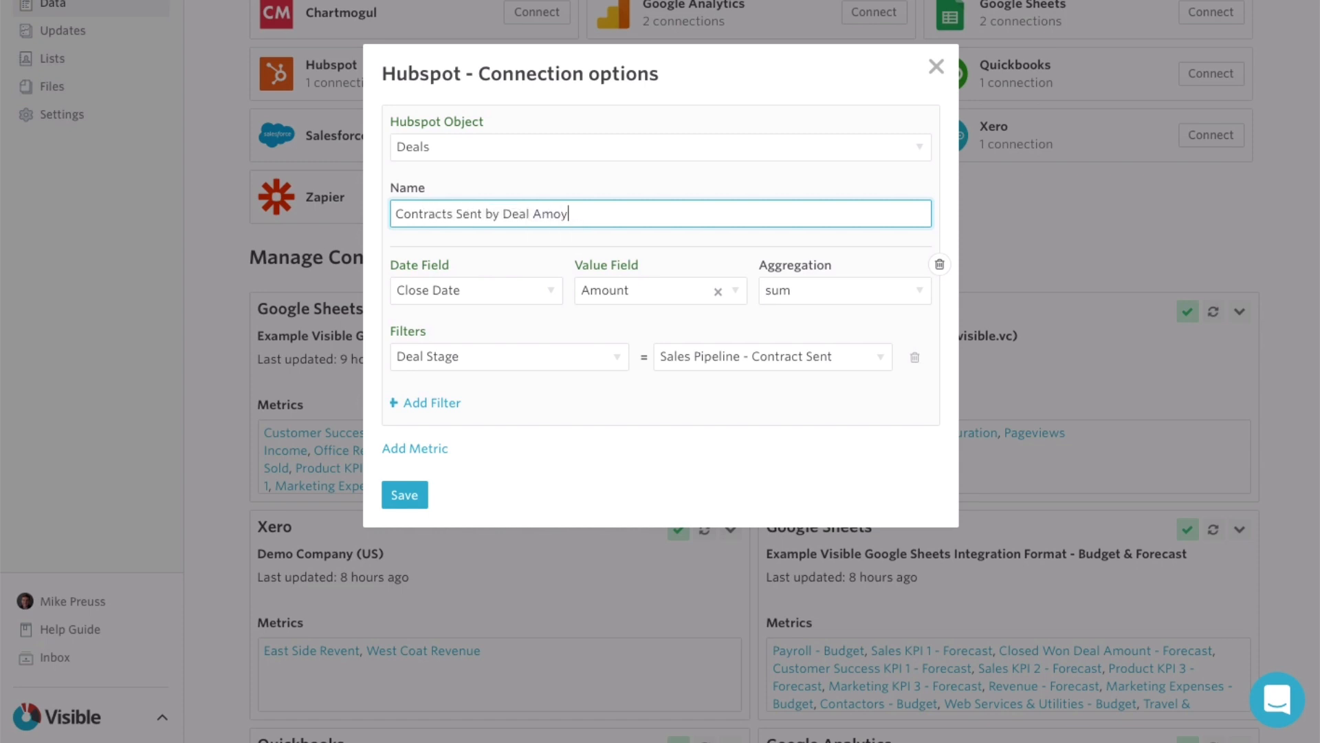
click(404, 494)
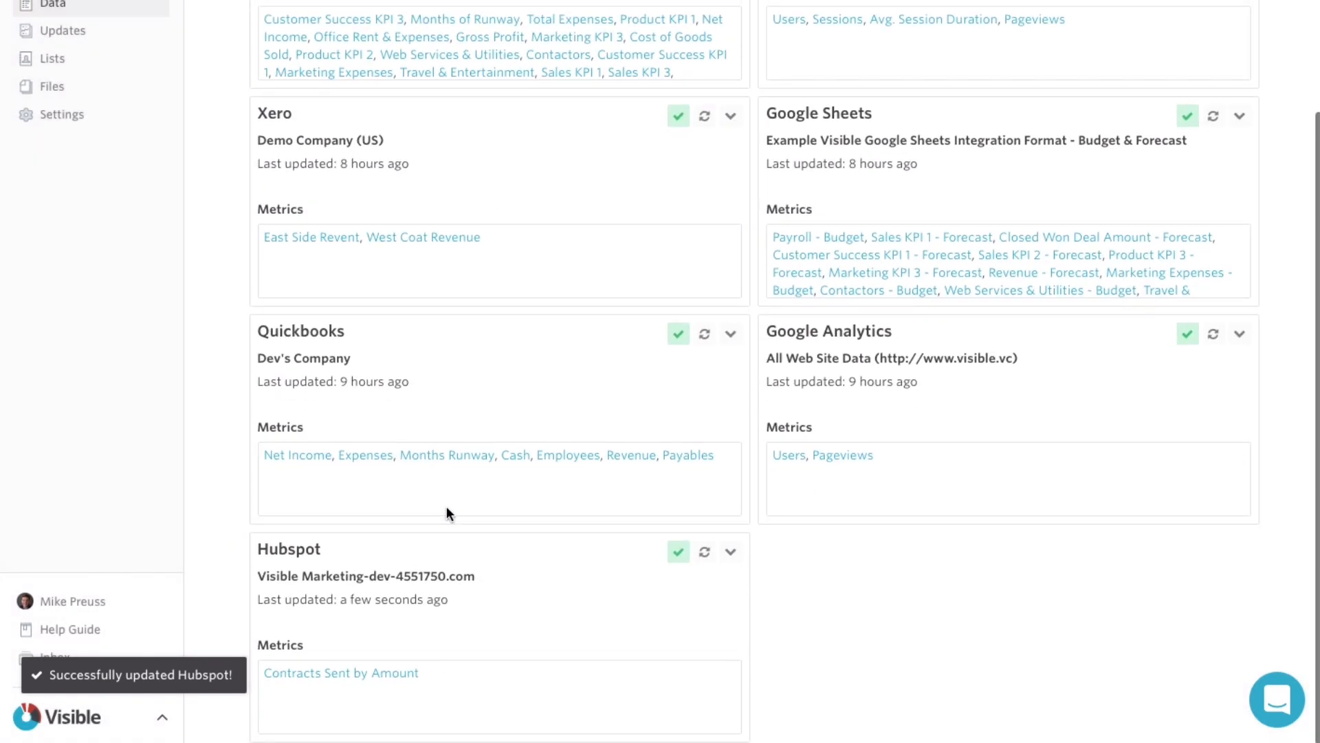
mouse_move(370, 681)
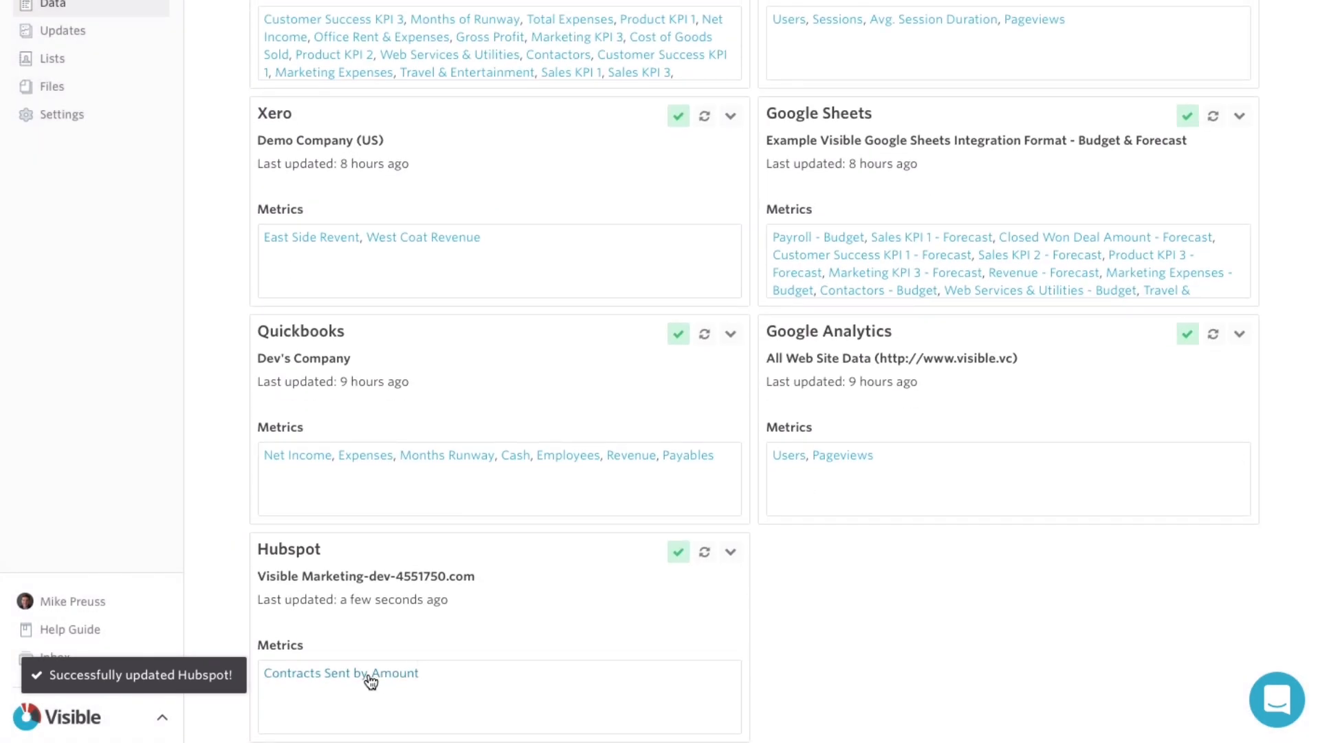
- In the Contracts Sent by Amount metric's settings, format its values with no decimals
click(340, 673)
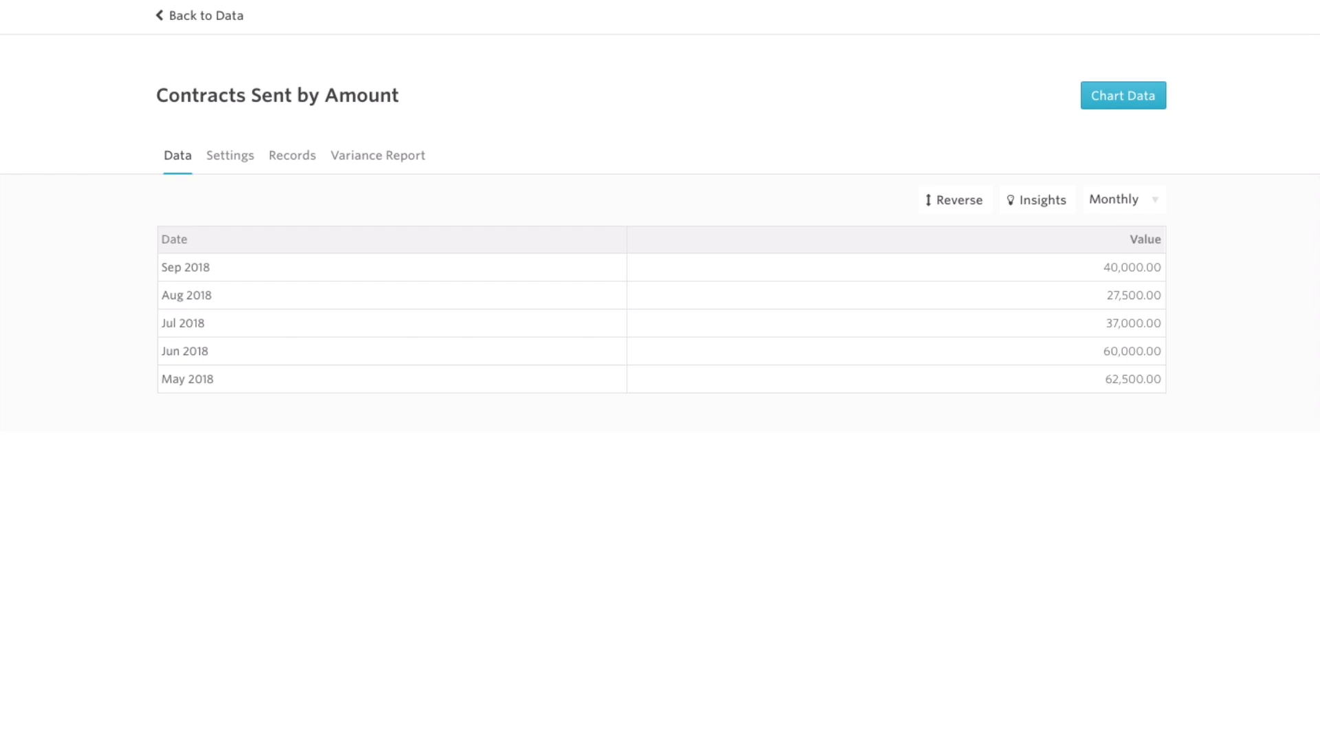
mouse_move(817, 312)
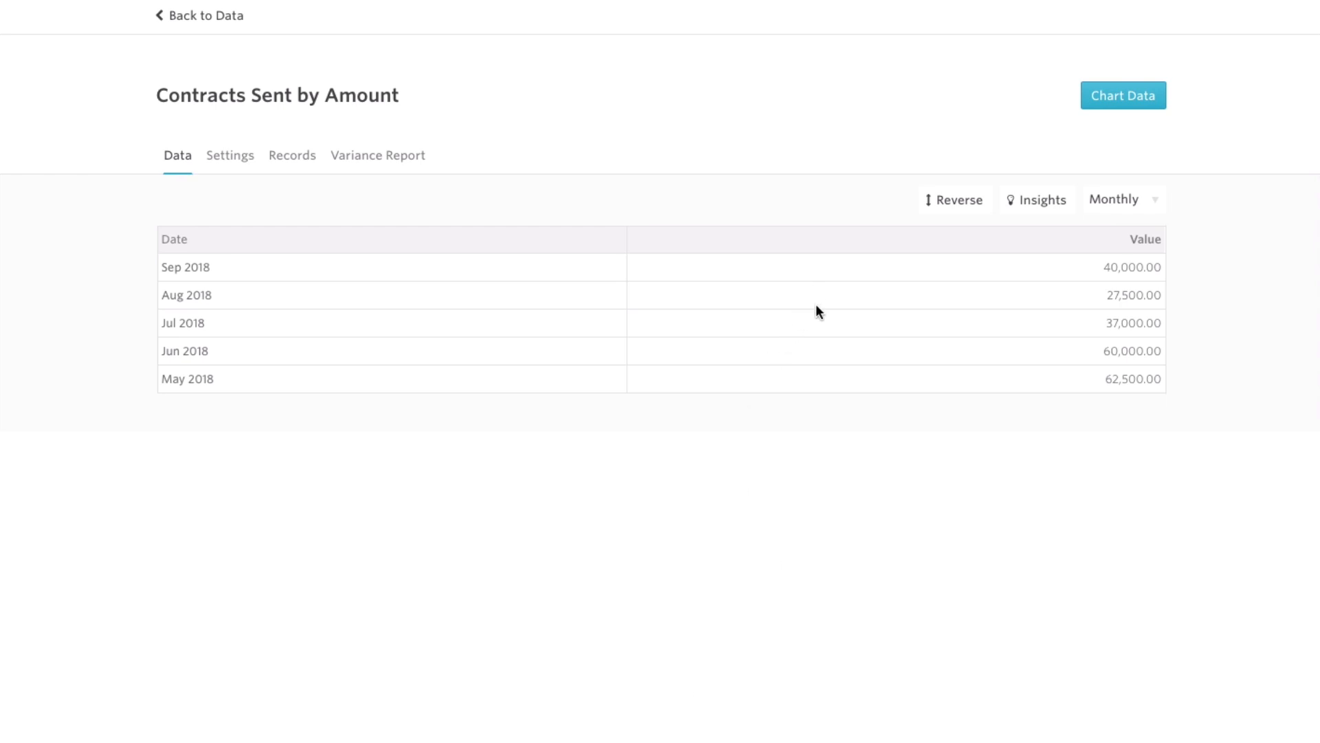
mouse_move(229, 155)
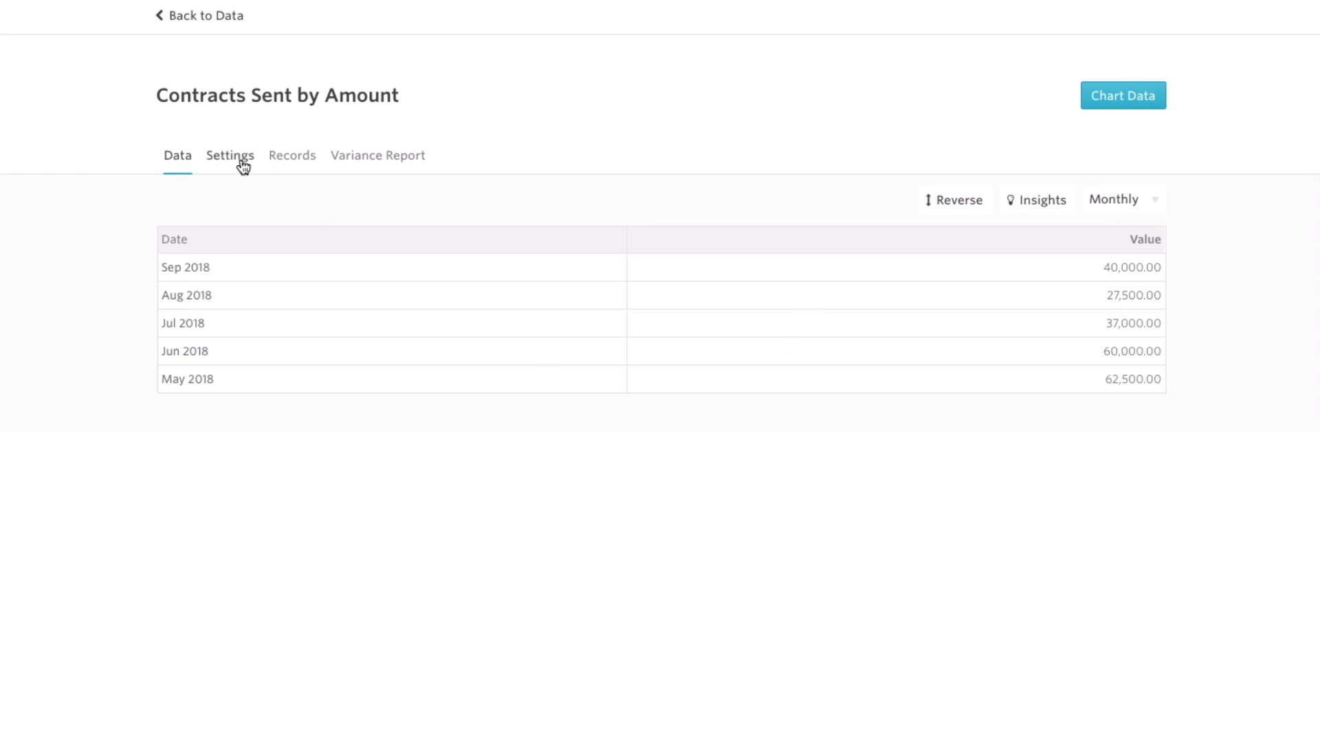
click(230, 156)
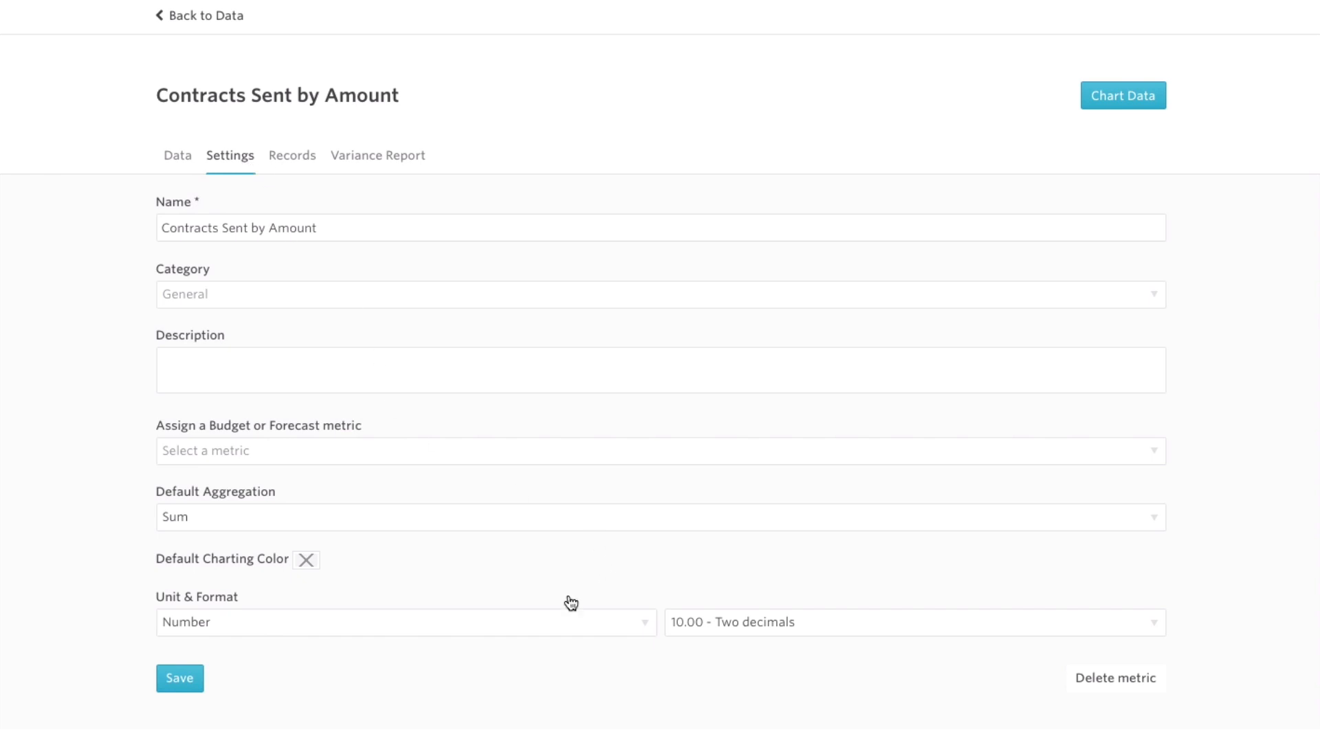
click(405, 621)
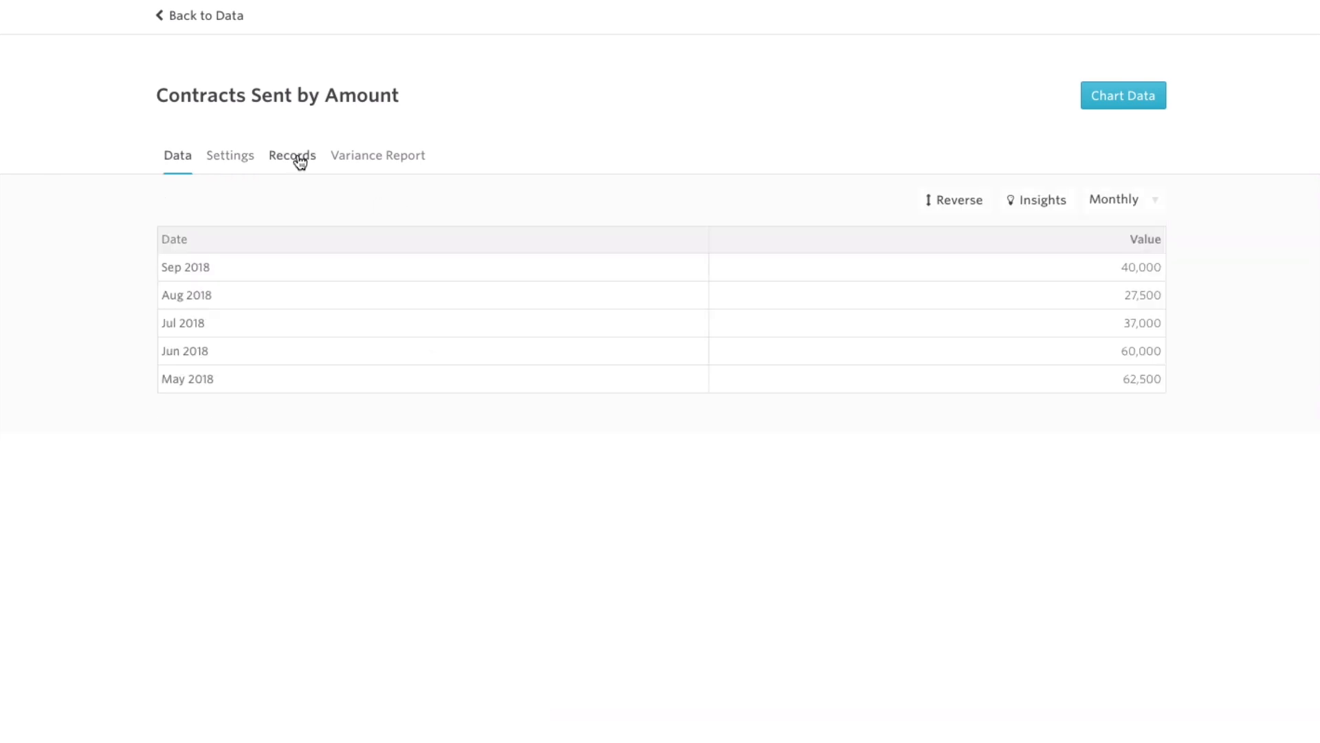
click(292, 155)
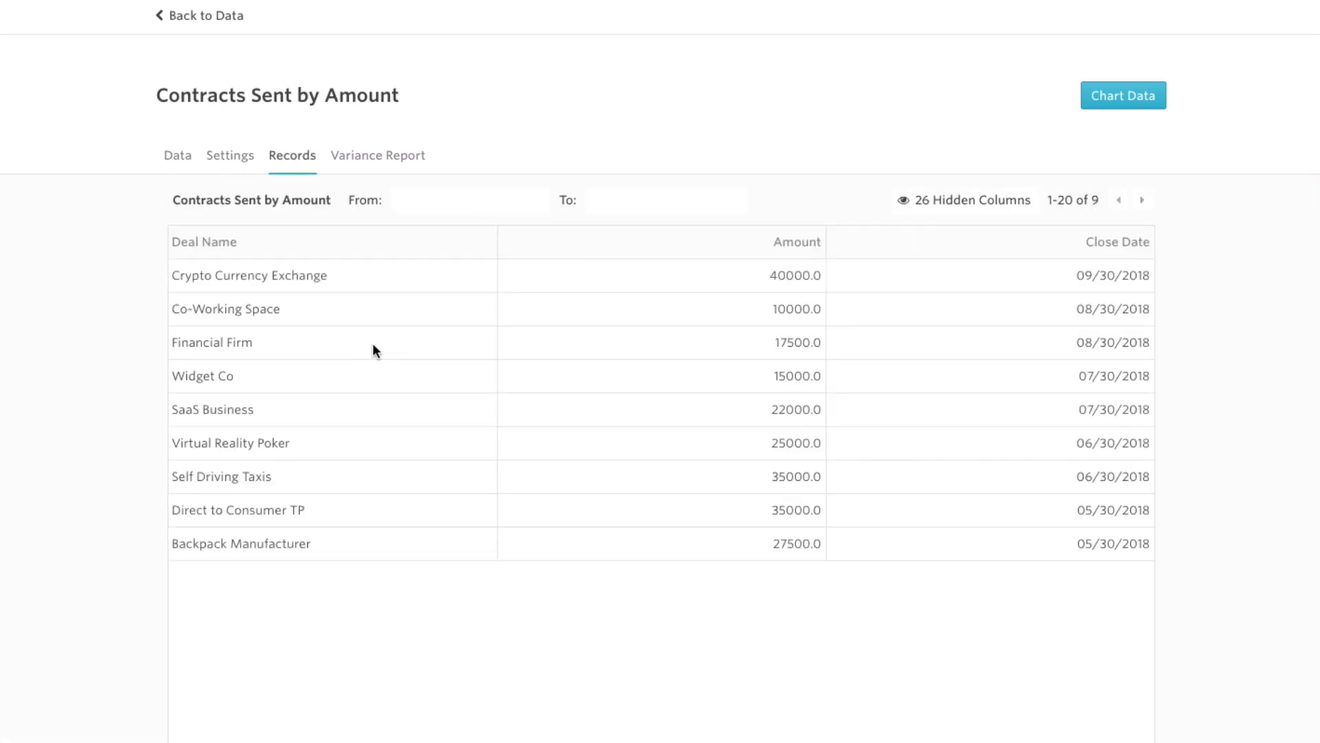
mouse_move(365, 551)
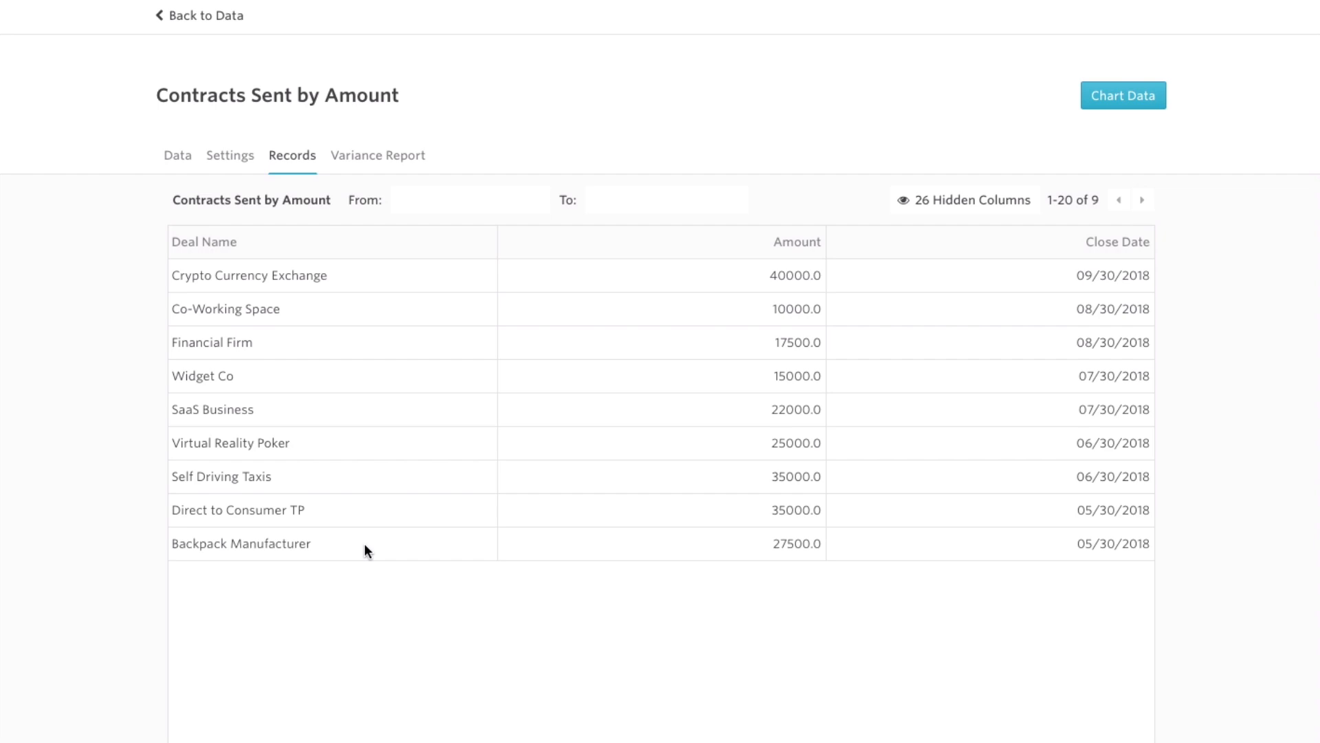
mouse_move(400, 162)
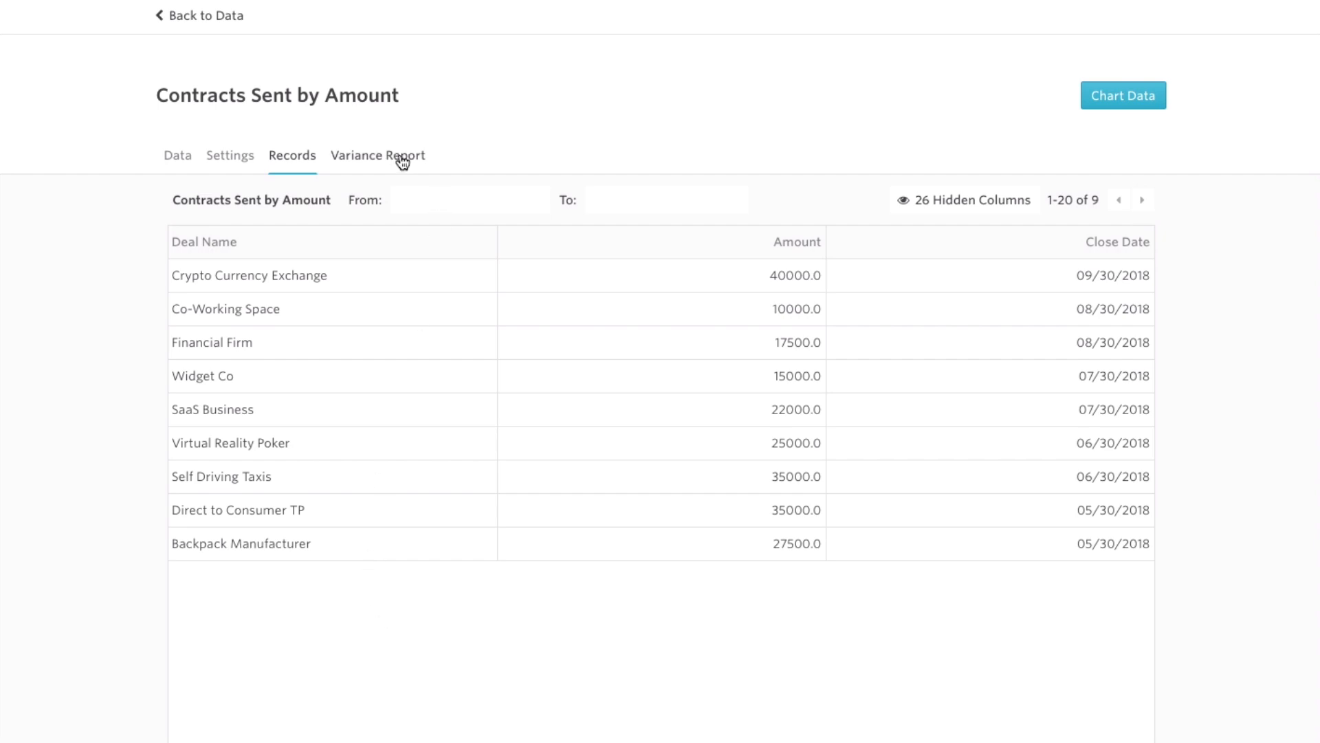
click(378, 155)
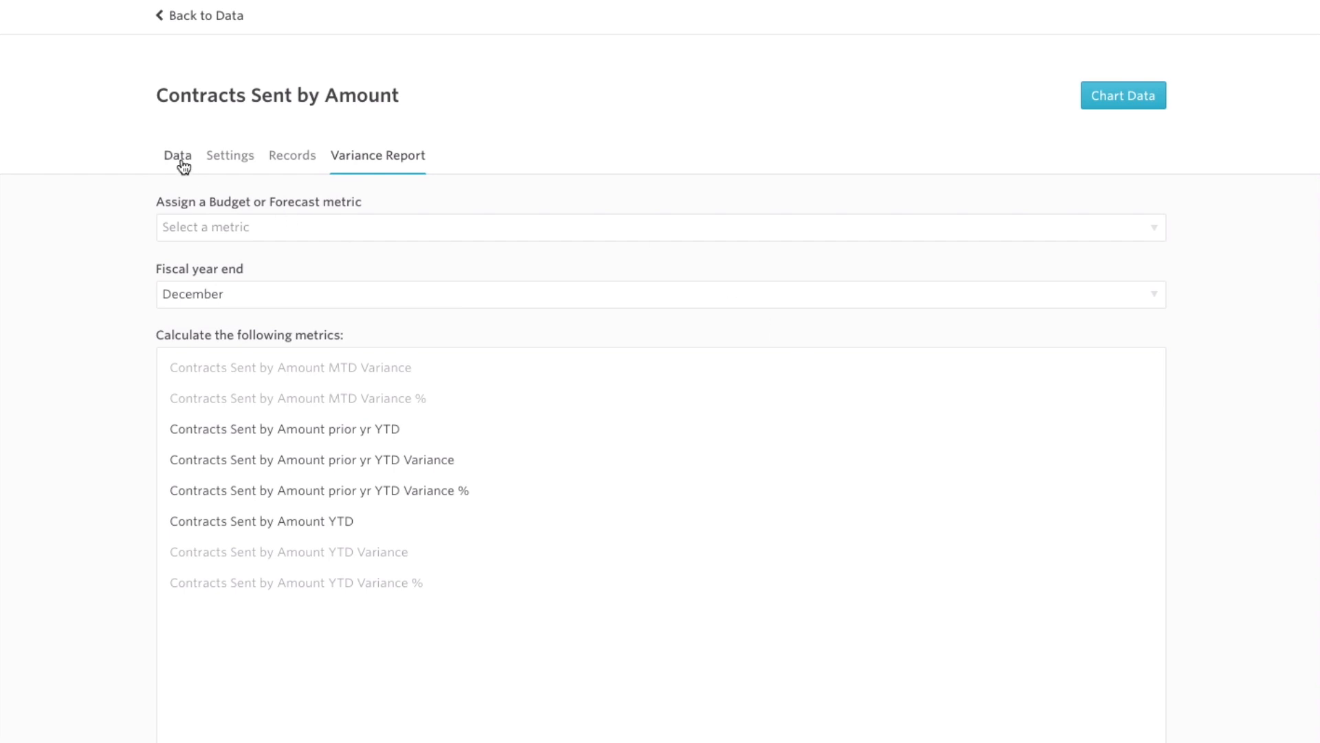
click(1123, 95)
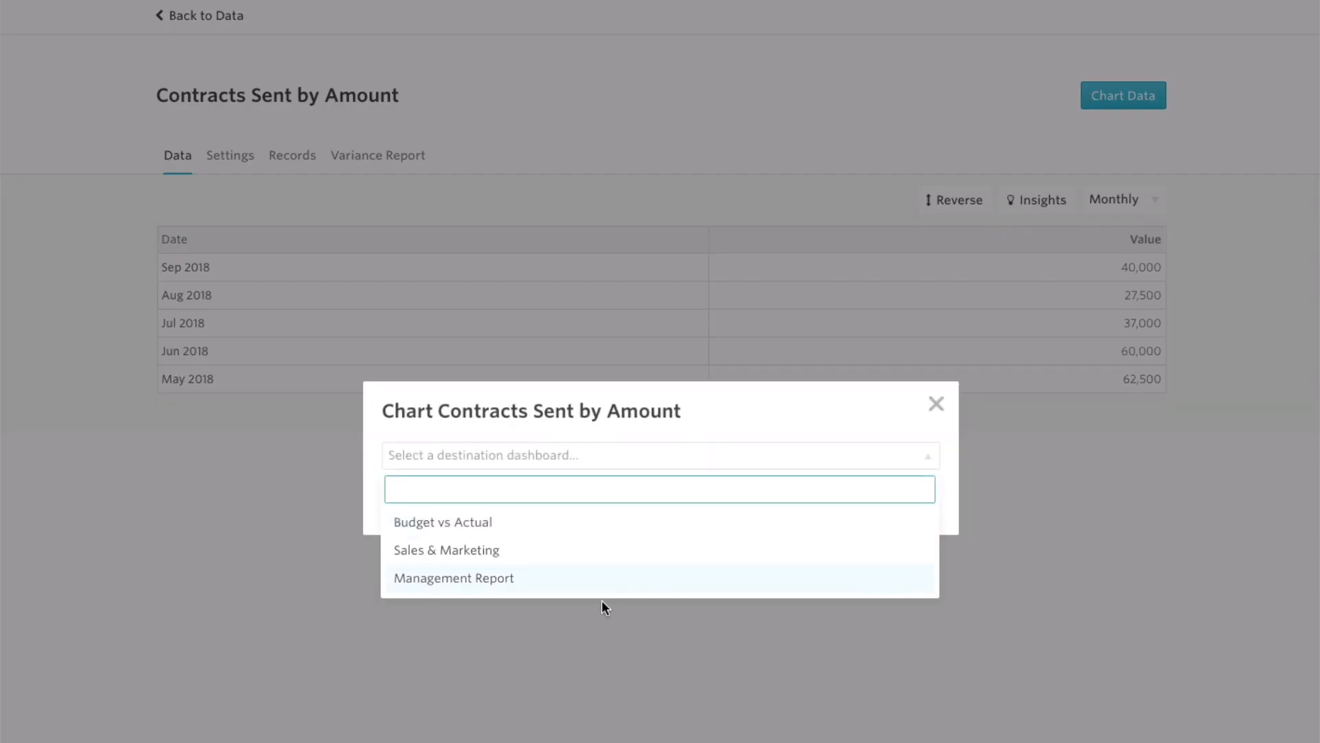
- Create the chart on the Sales & Marketing dashboard and go to it
click(446, 550)
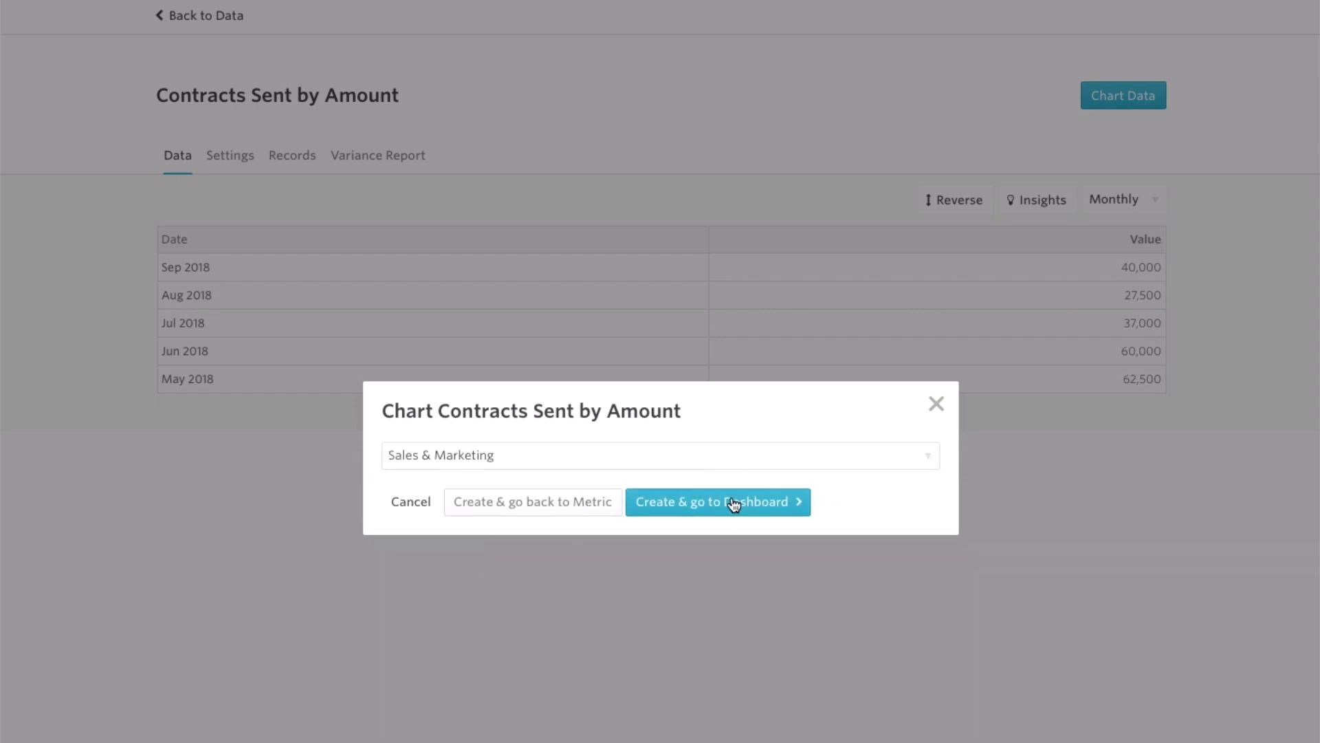
click(718, 503)
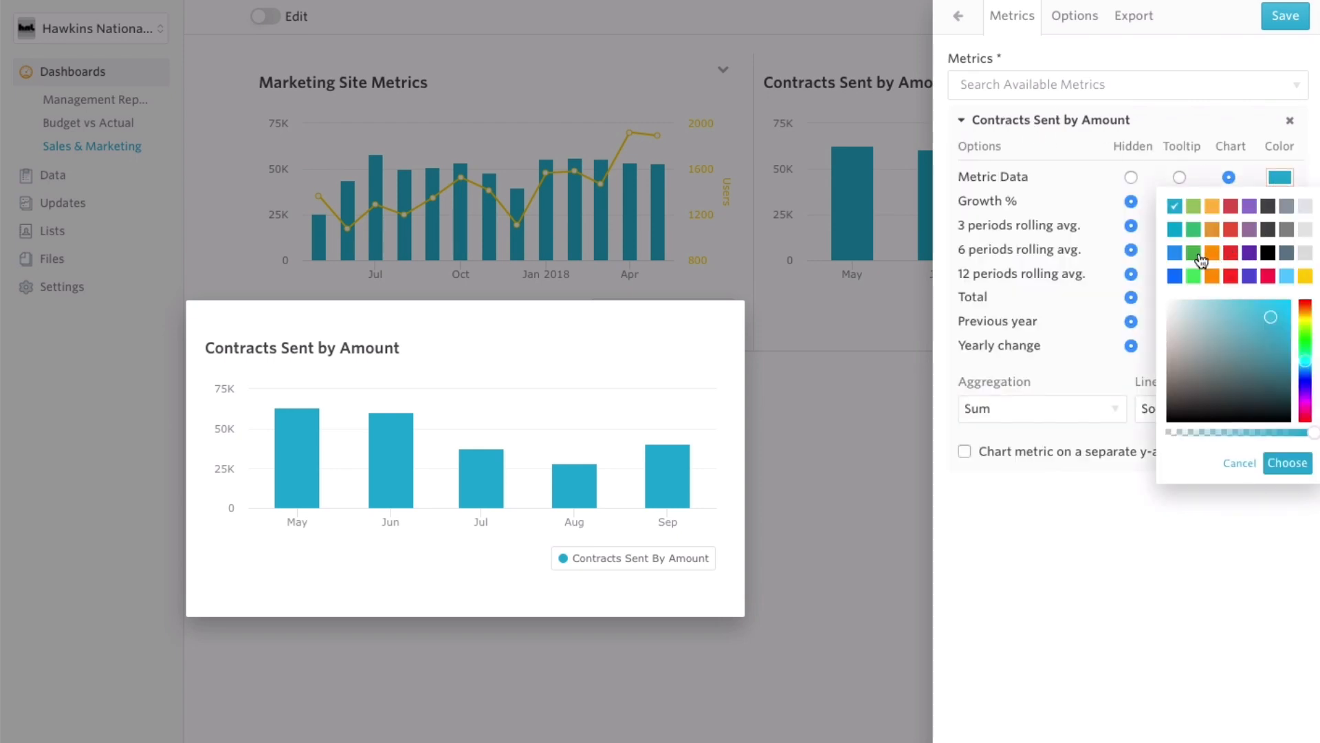
- Colour the columns blue, keep the Column chart type after trying Line, and show data labels
click(1288, 463)
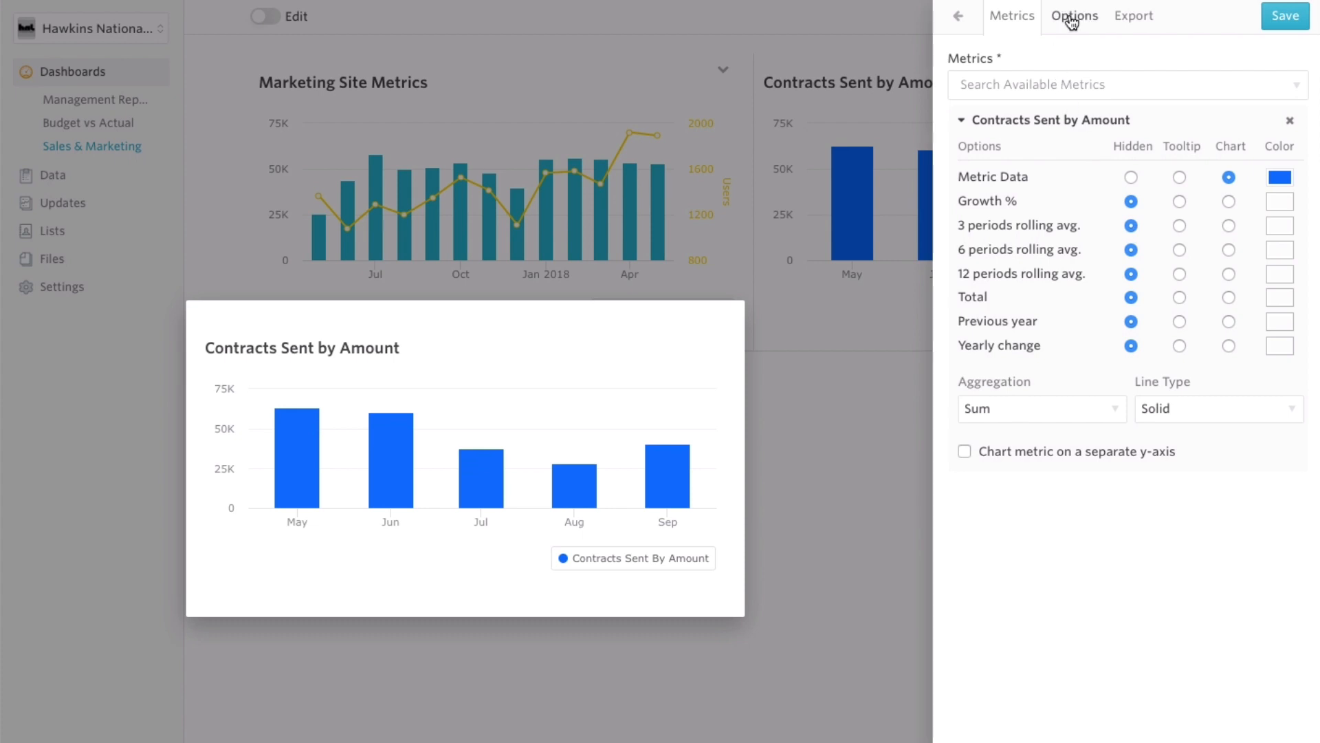
click(1074, 15)
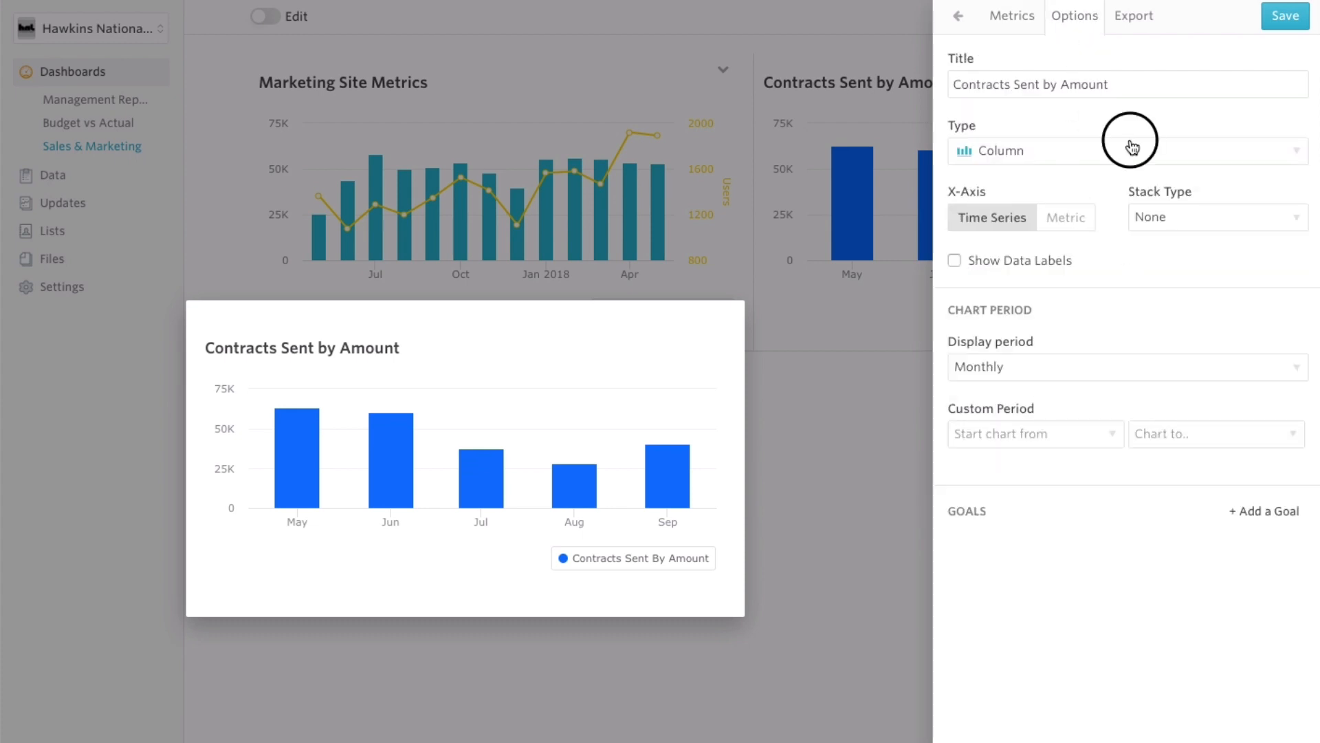
click(1126, 151)
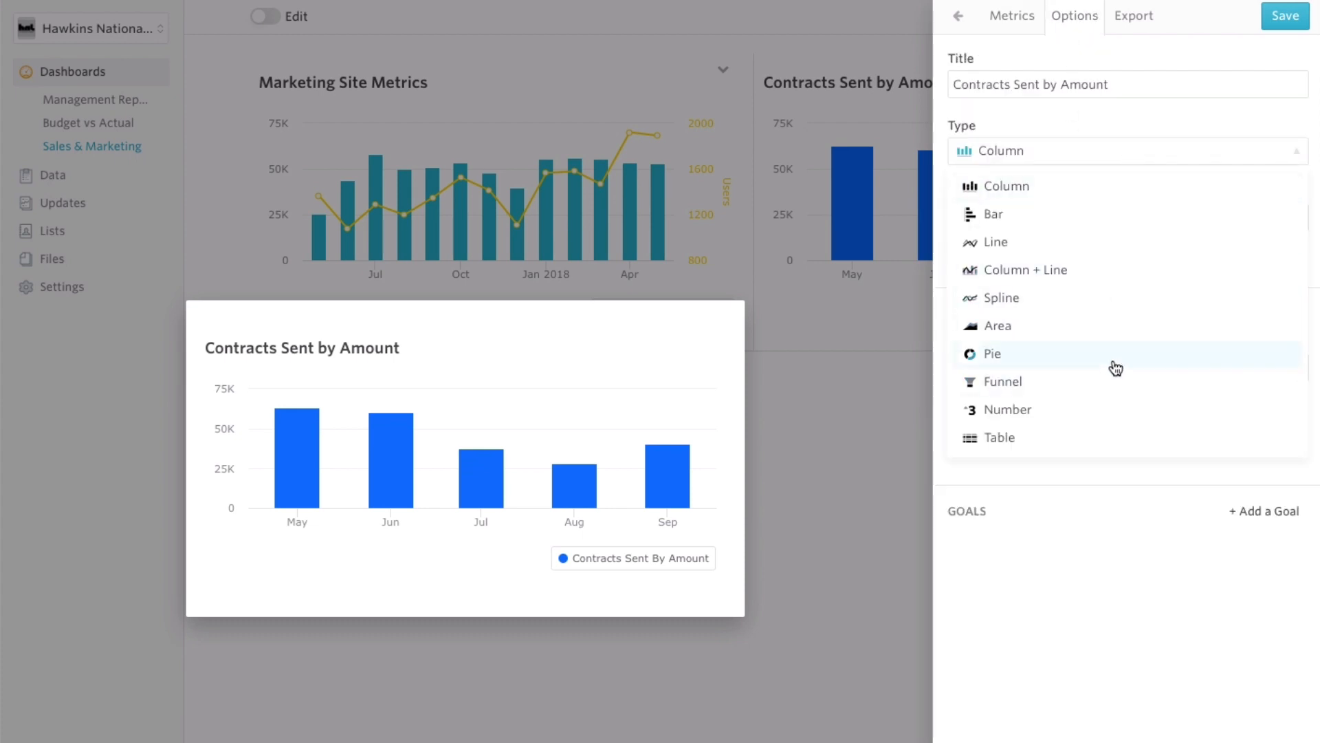
mouse_move(1150, 270)
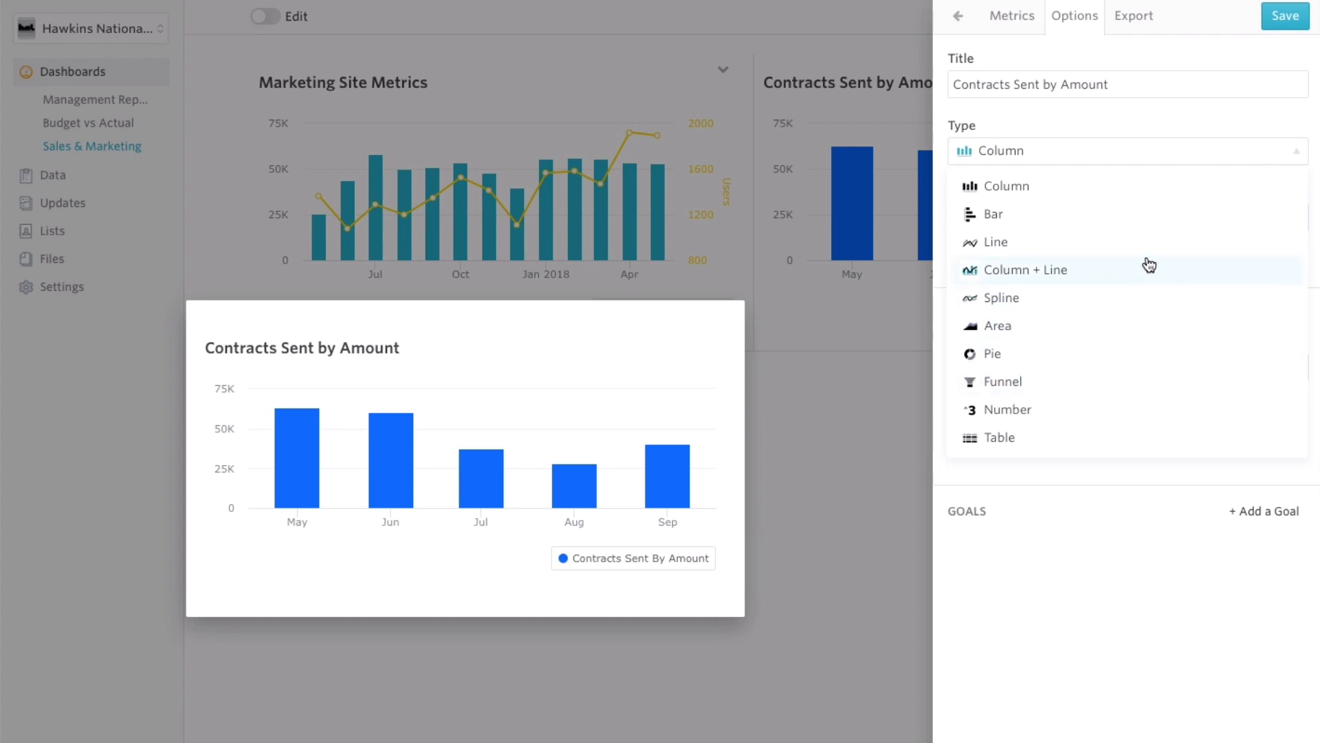
click(992, 242)
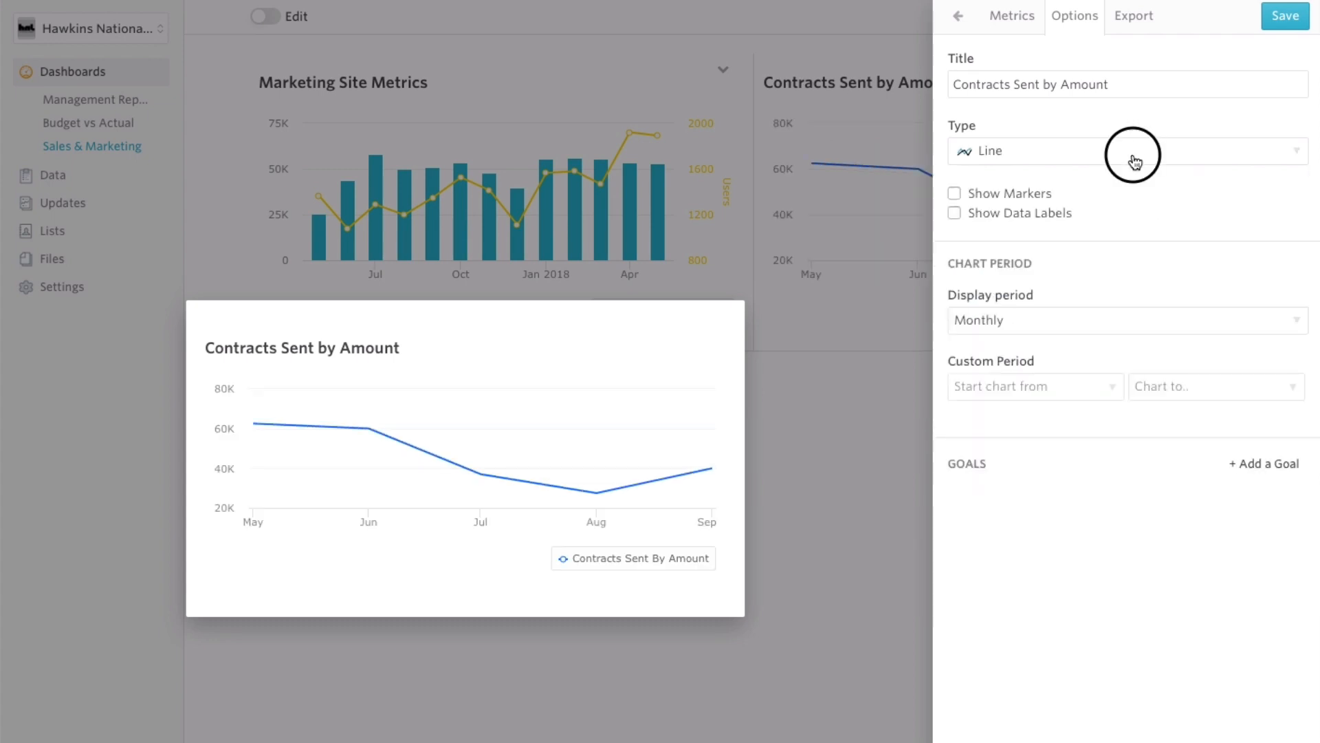
click(1128, 151)
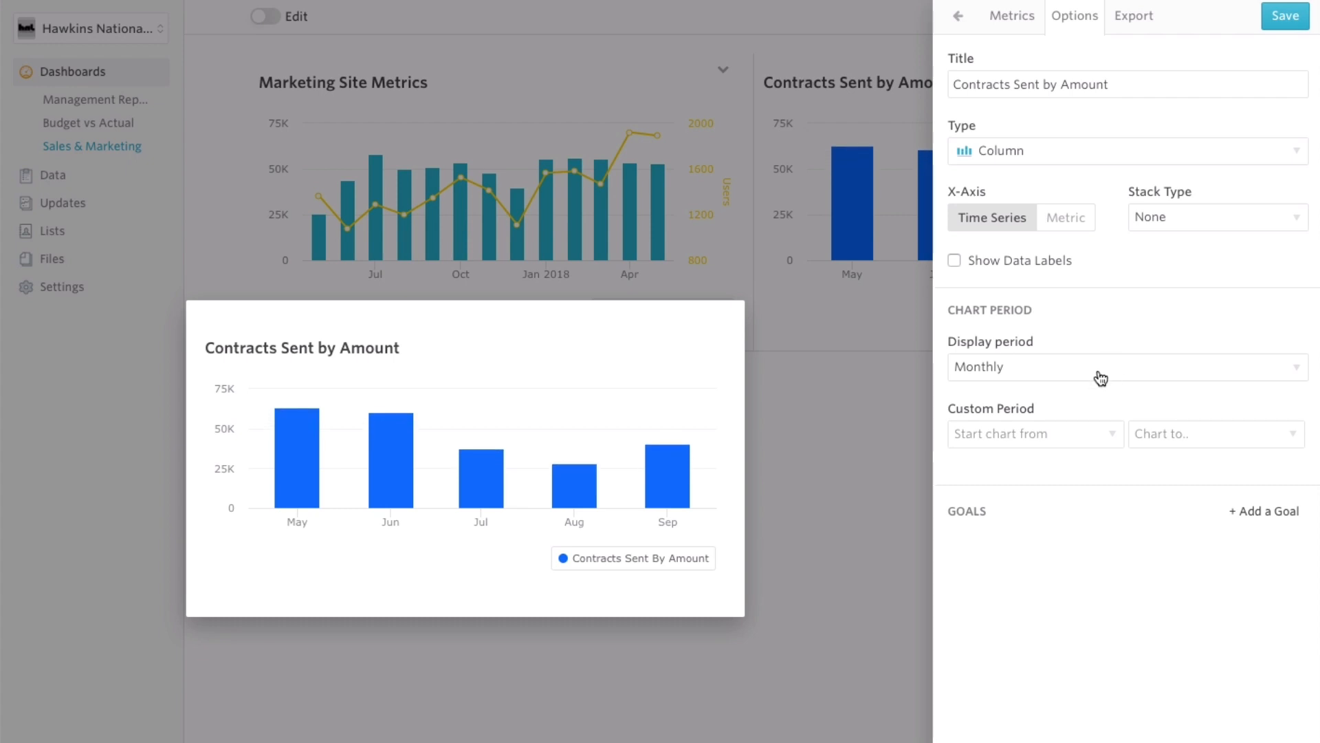
mouse_move(1065, 268)
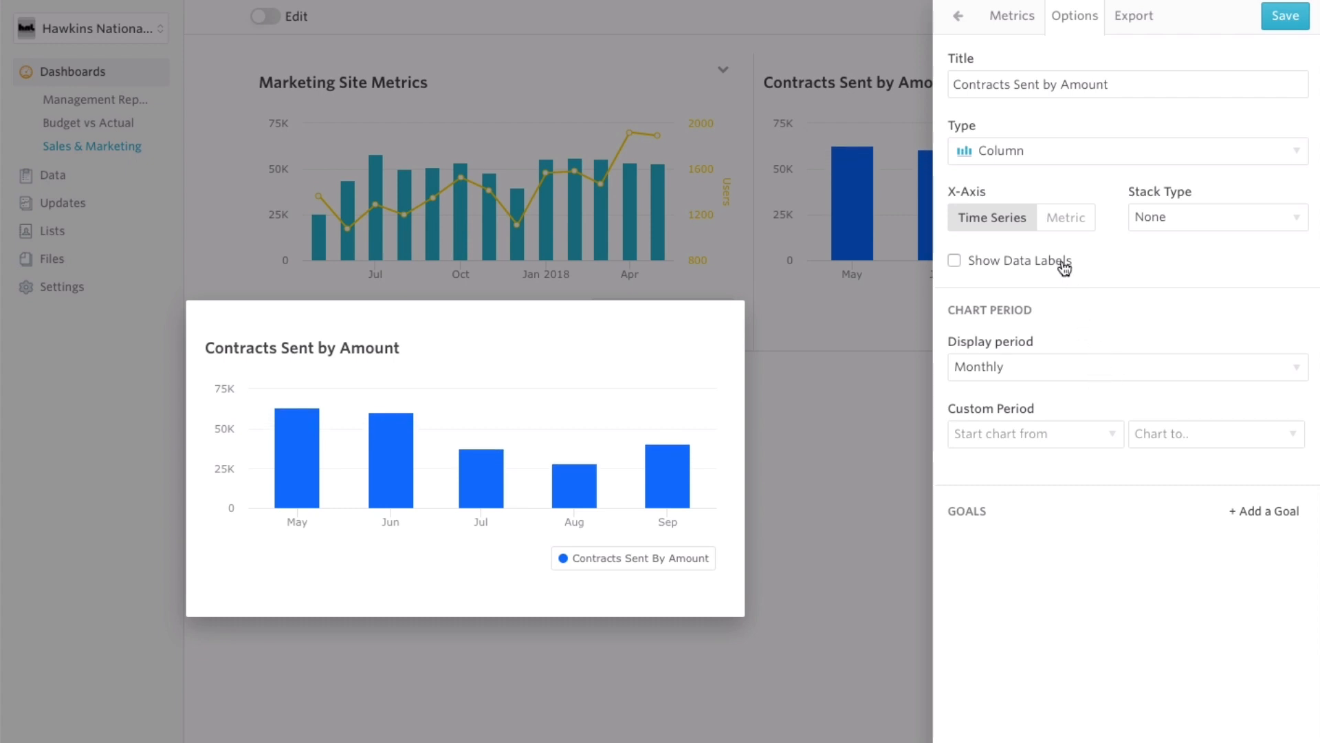
click(953, 260)
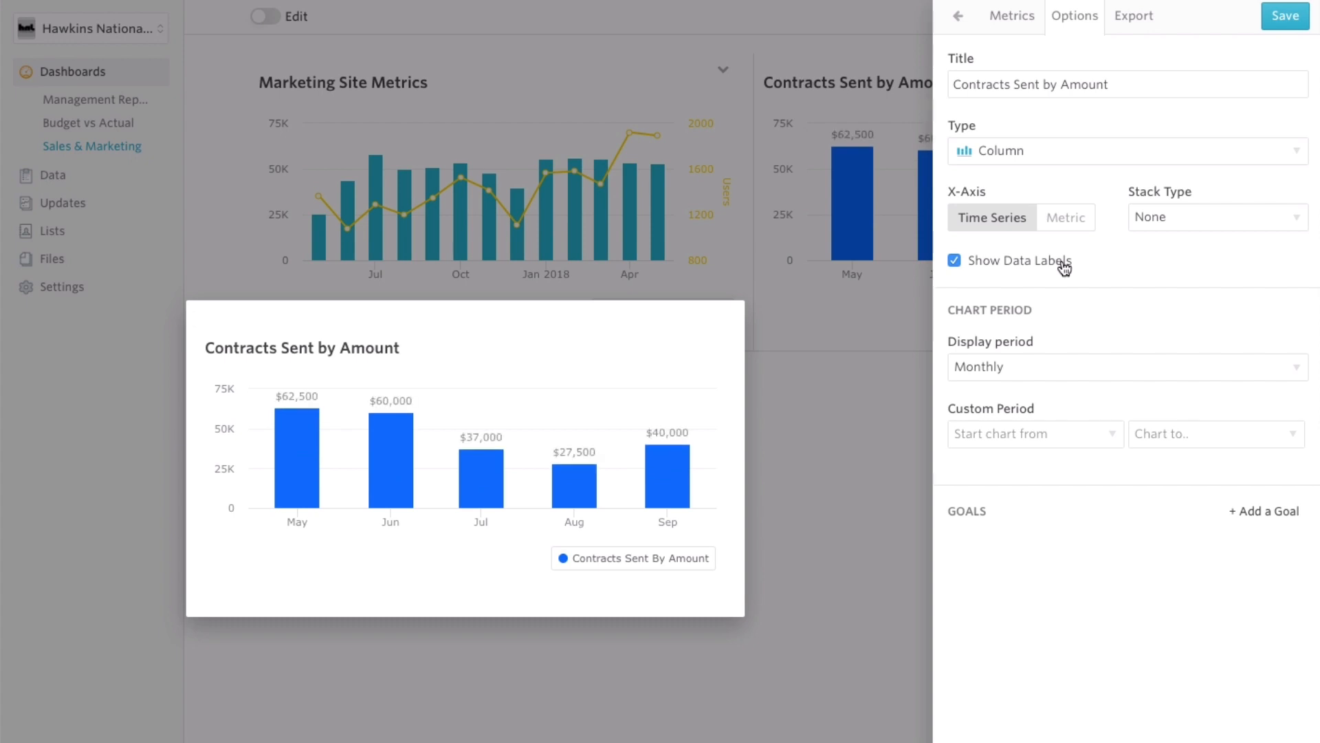
mouse_move(1068, 550)
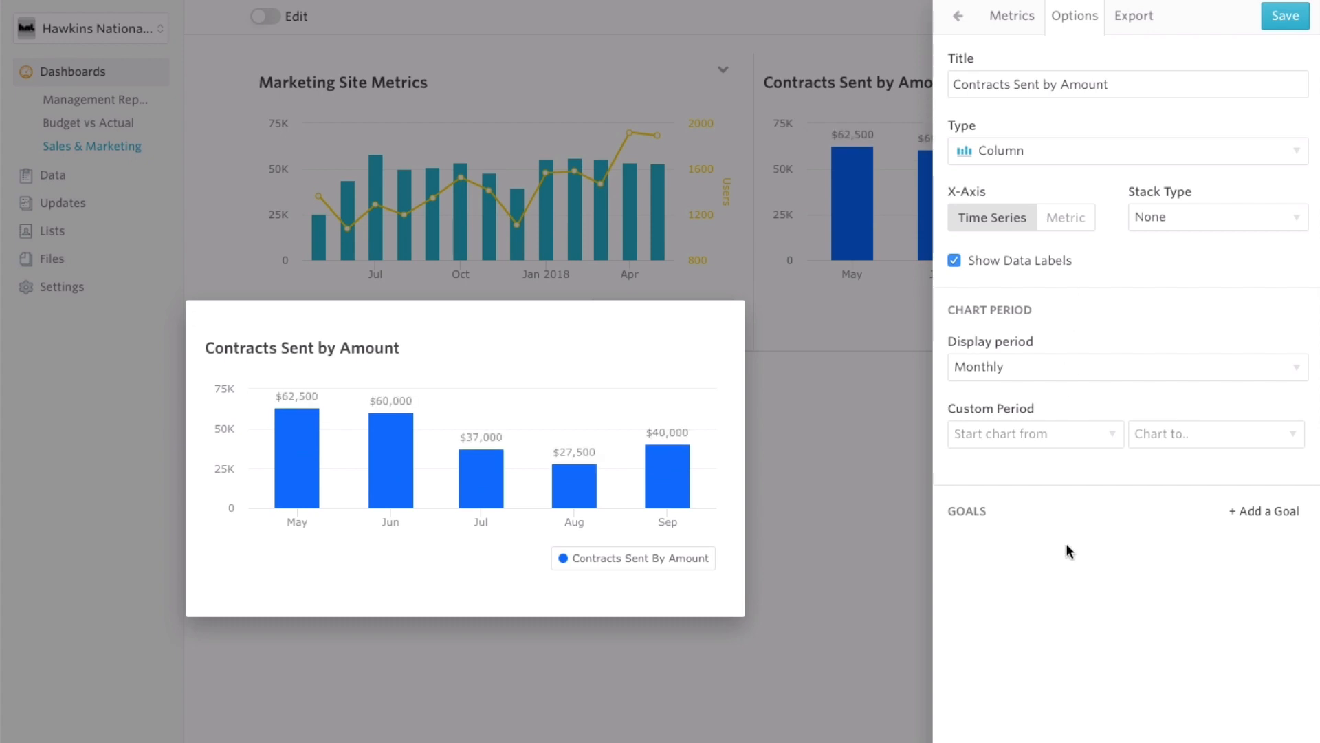
- Annotate the August 2018 column with 'Expected Seasonality' and save the chart
click(573, 476)
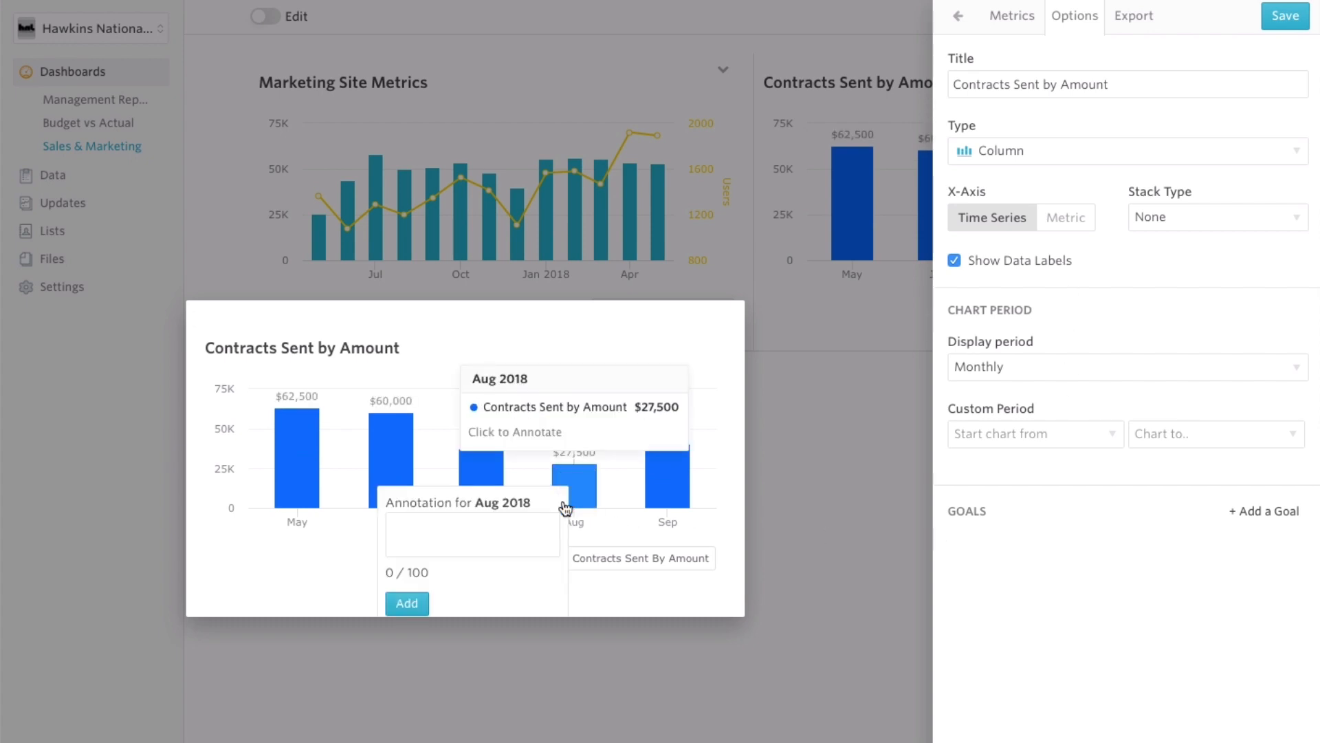
text(Expected Seas)
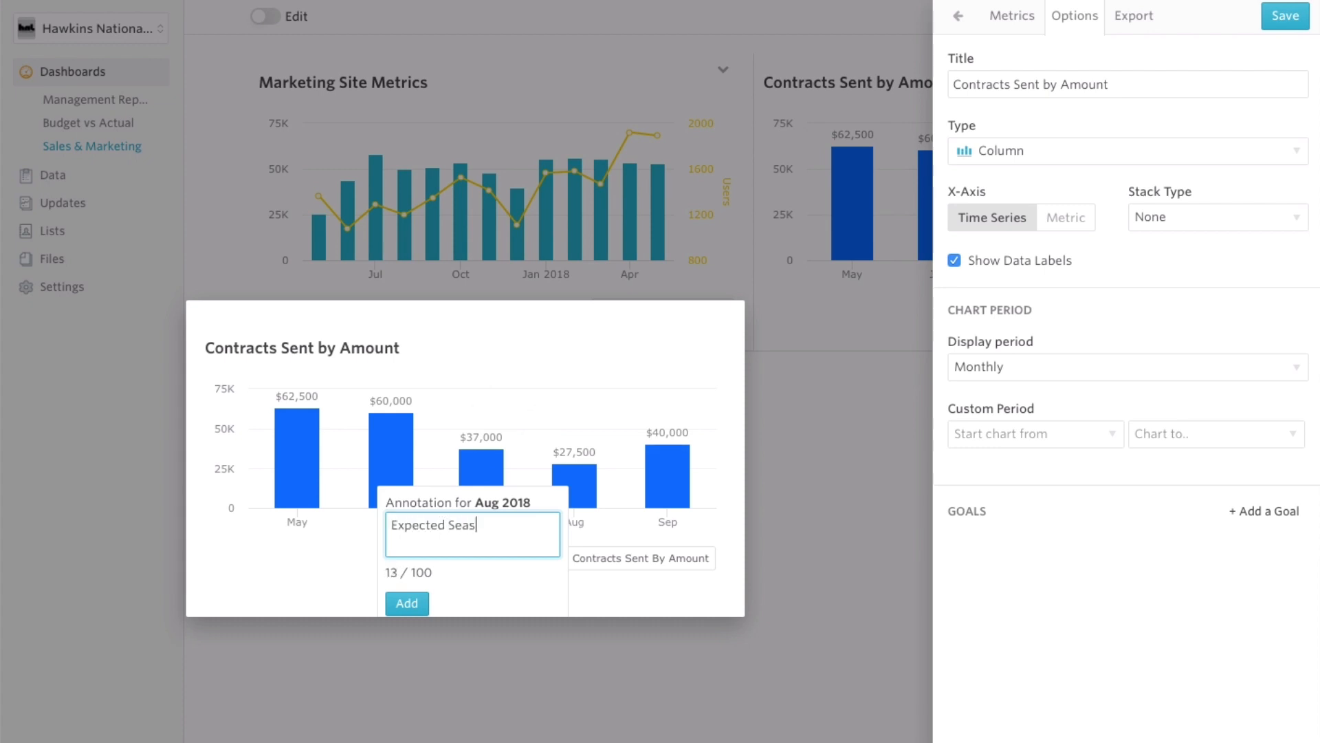
text(onality)
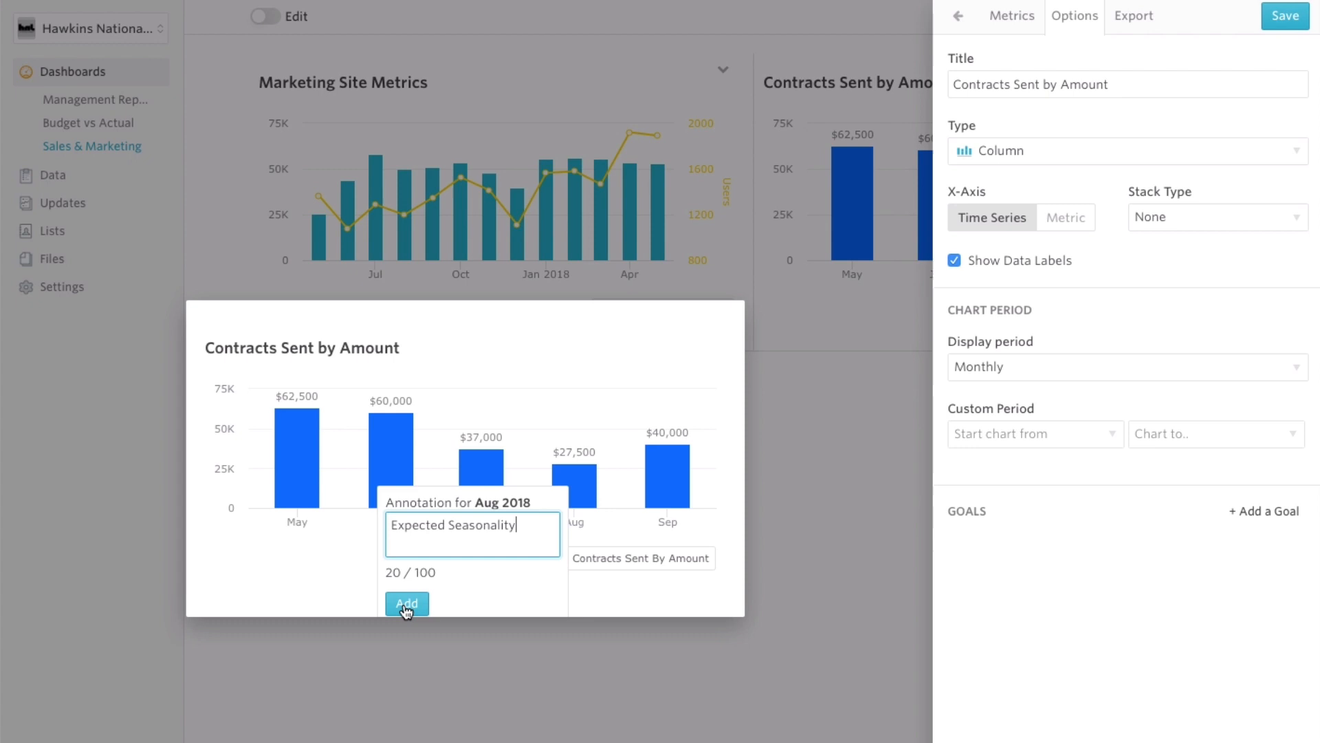
click(407, 604)
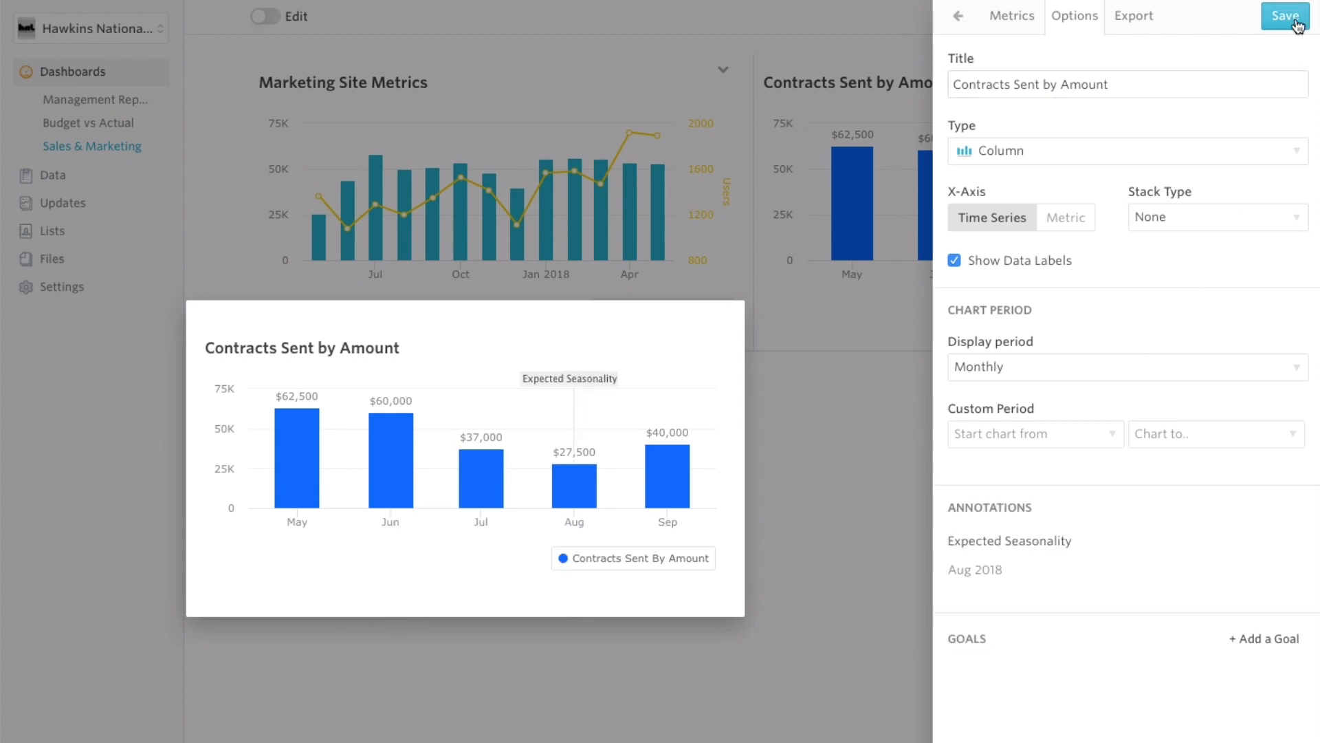
click(1283, 15)
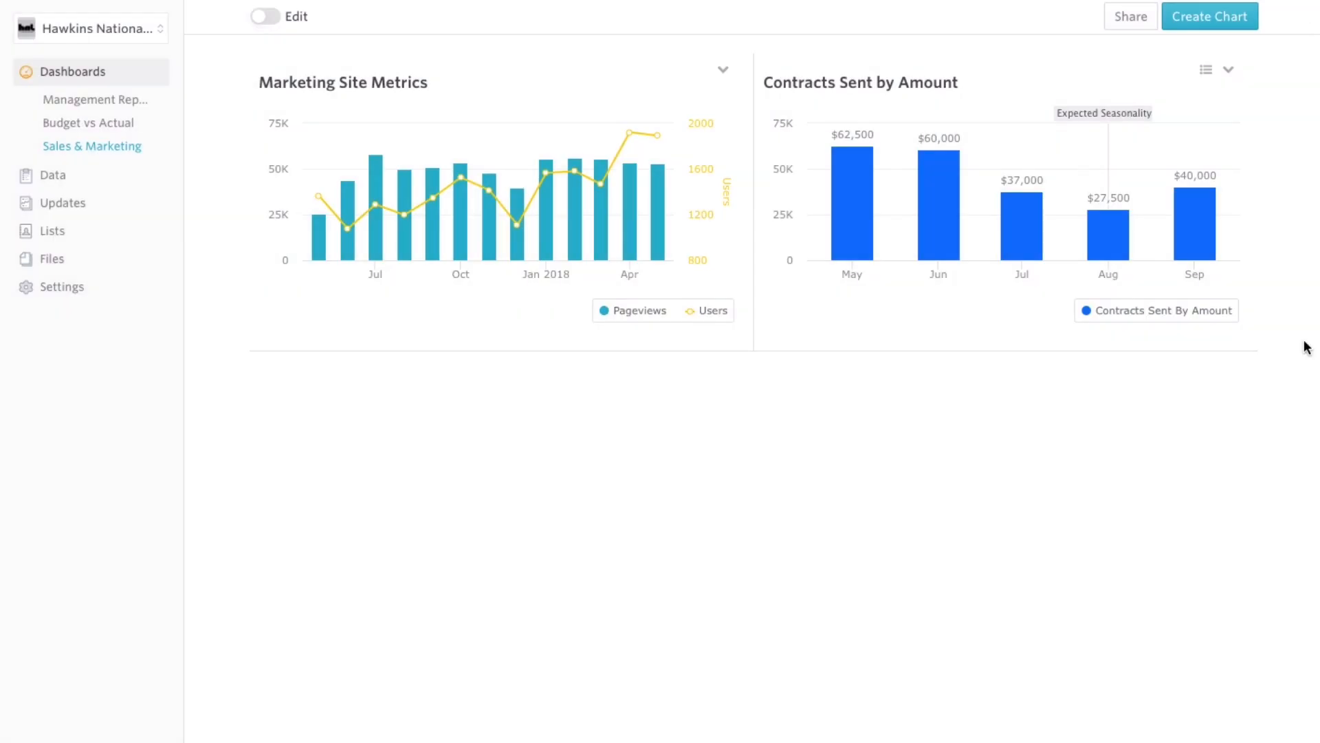
mouse_move(1081, 579)
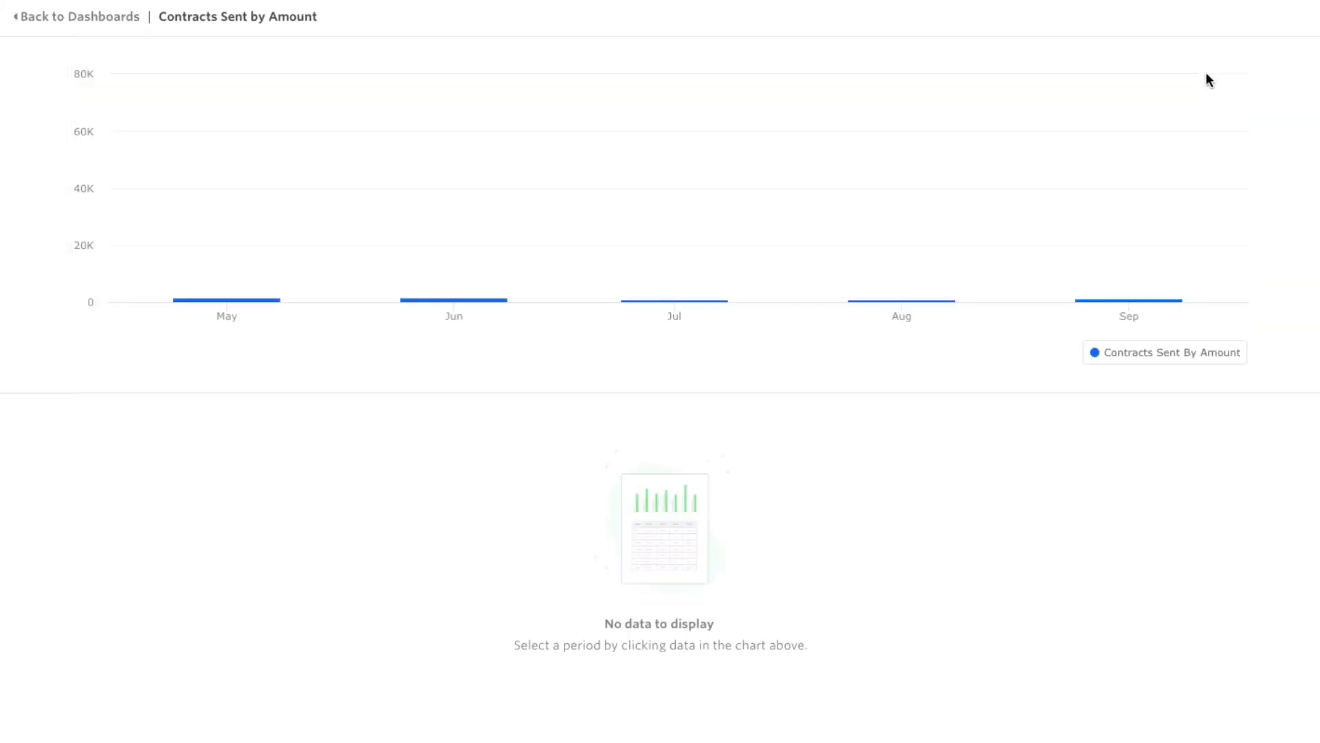
- List the deals behind the Jun, Aug and Sep columns, show Create Date, then return to the dashboard
click(454, 253)
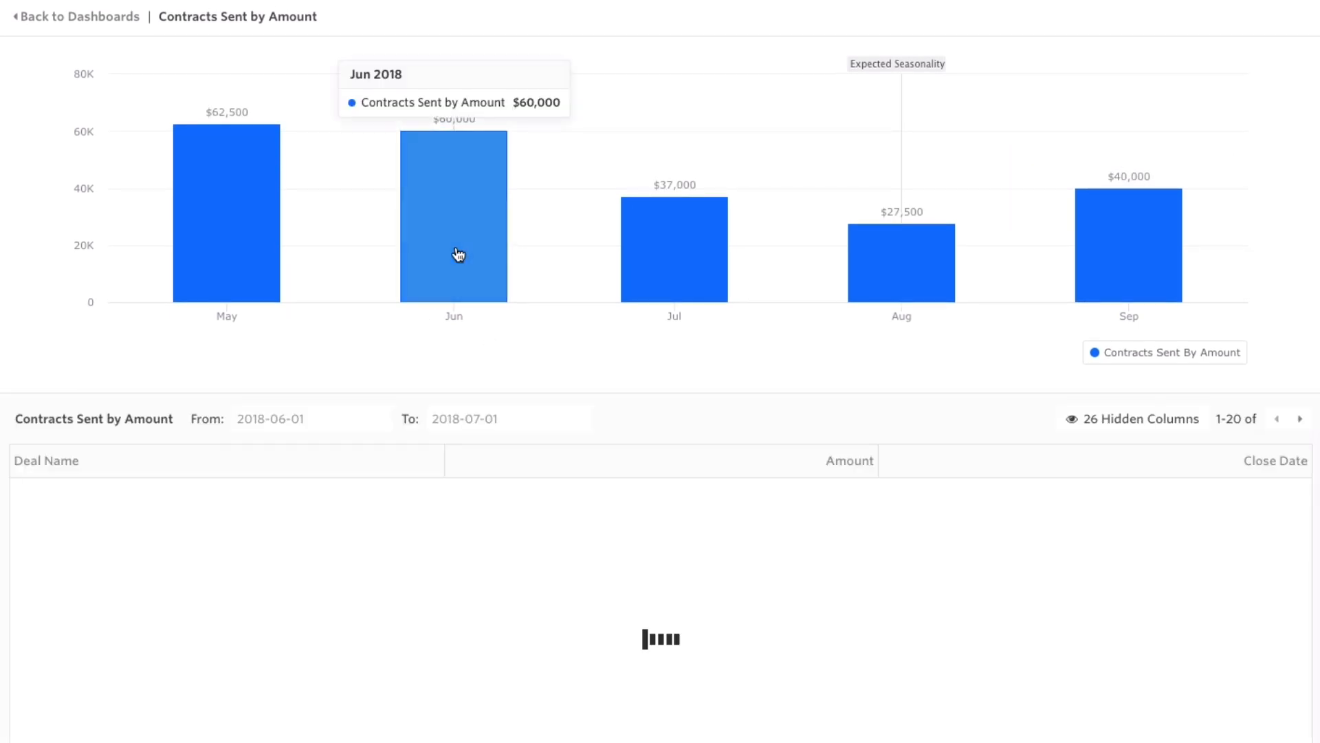
click(674, 247)
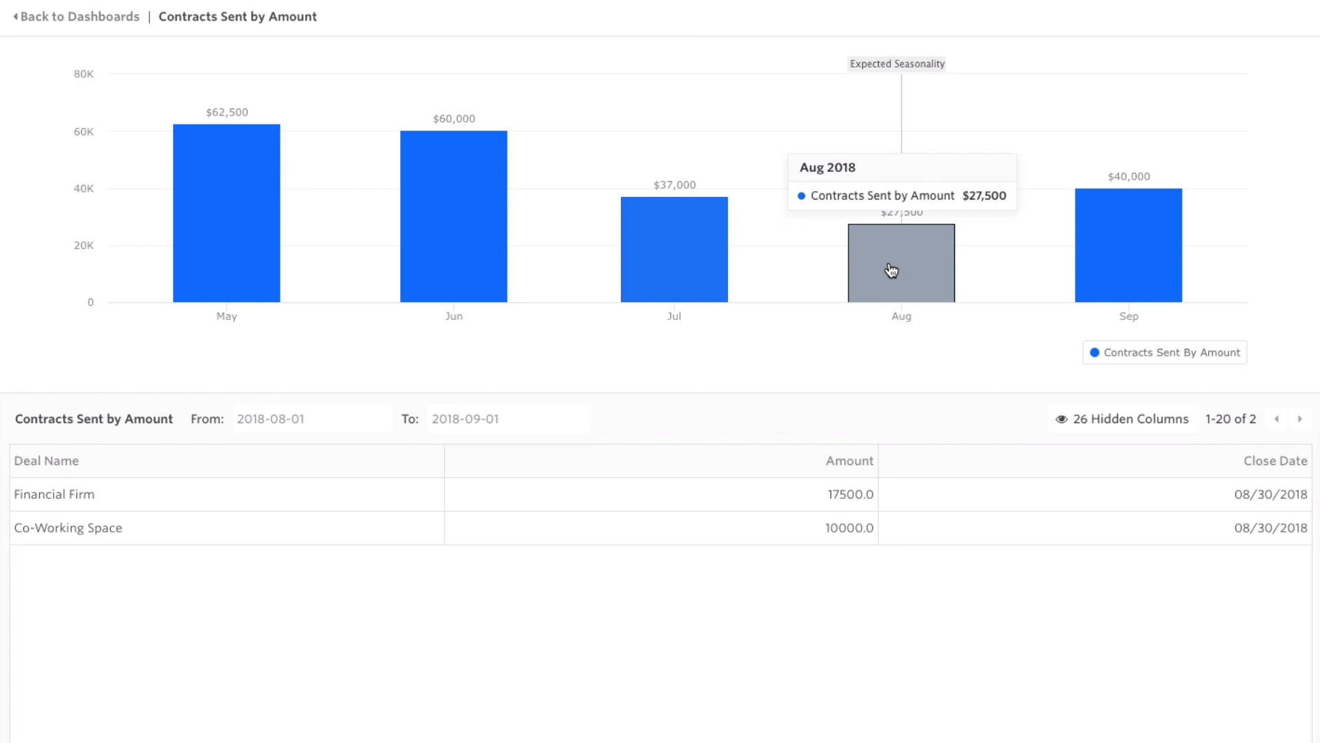
click(1129, 244)
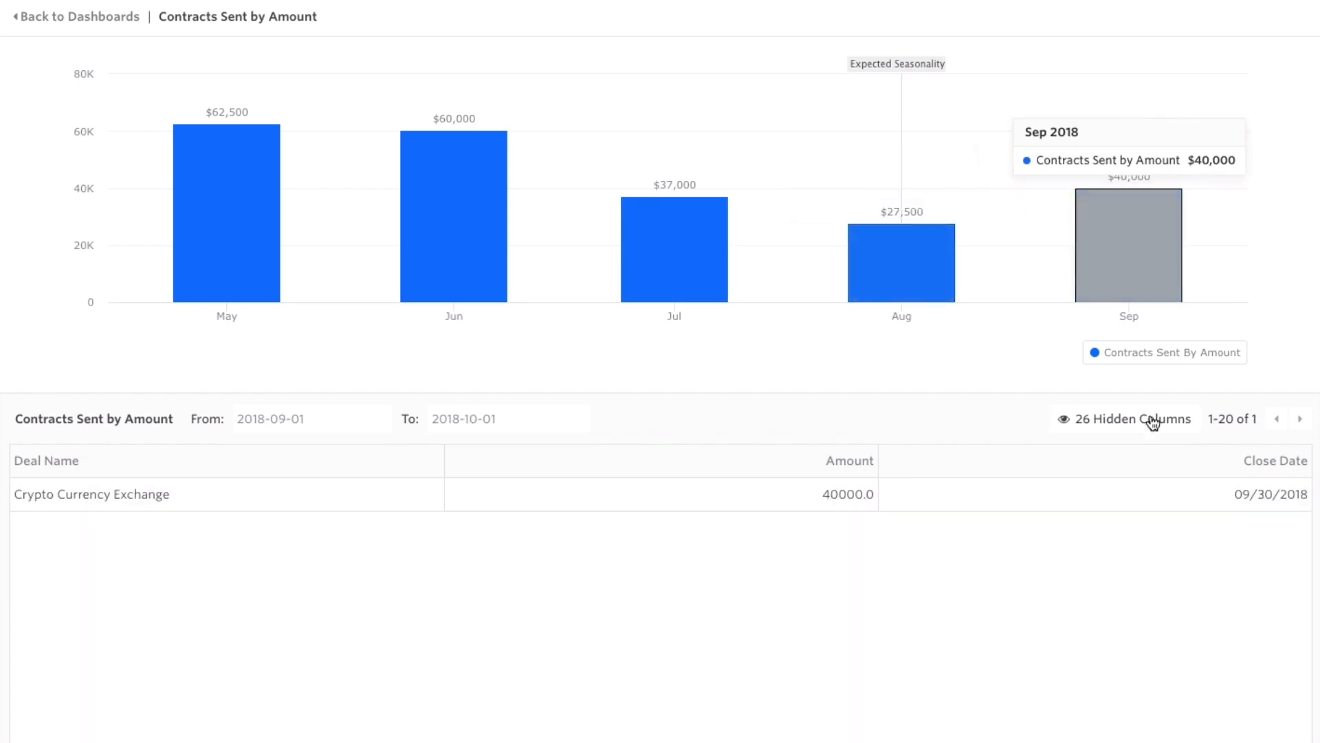
click(1132, 418)
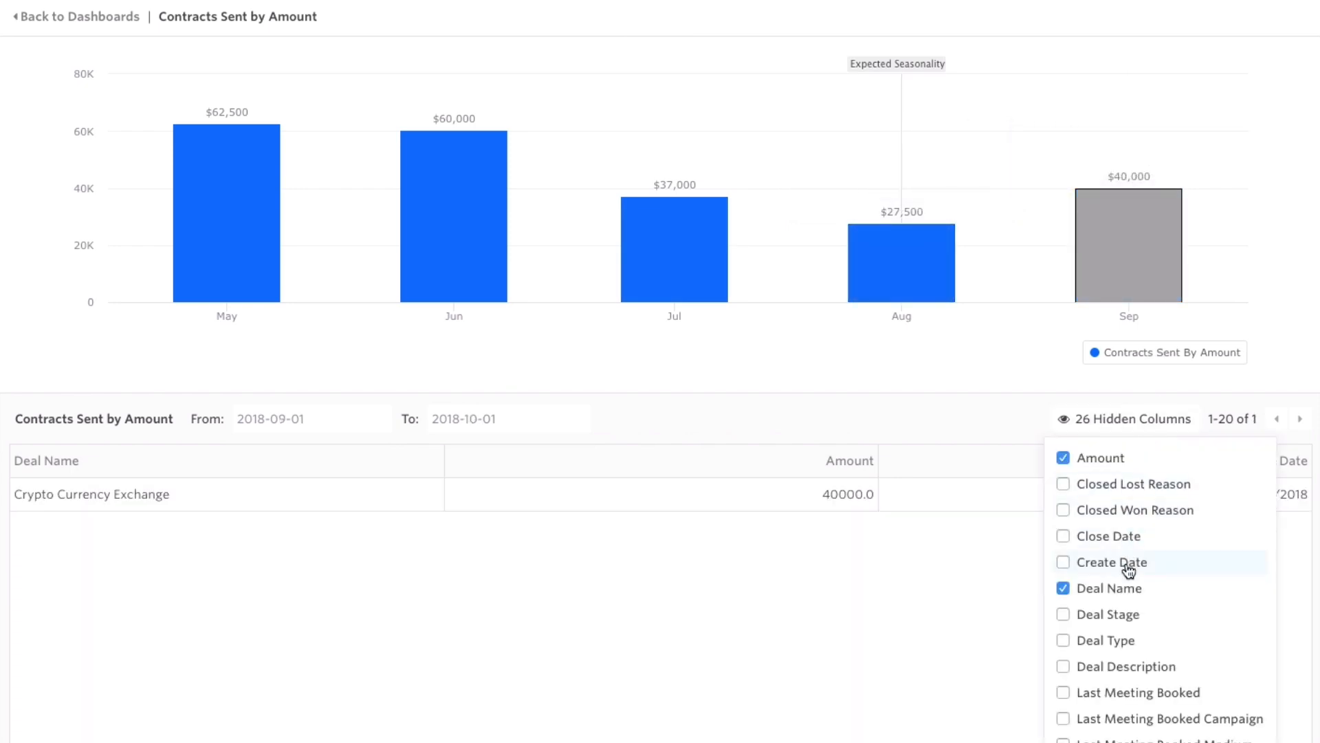
click(1063, 561)
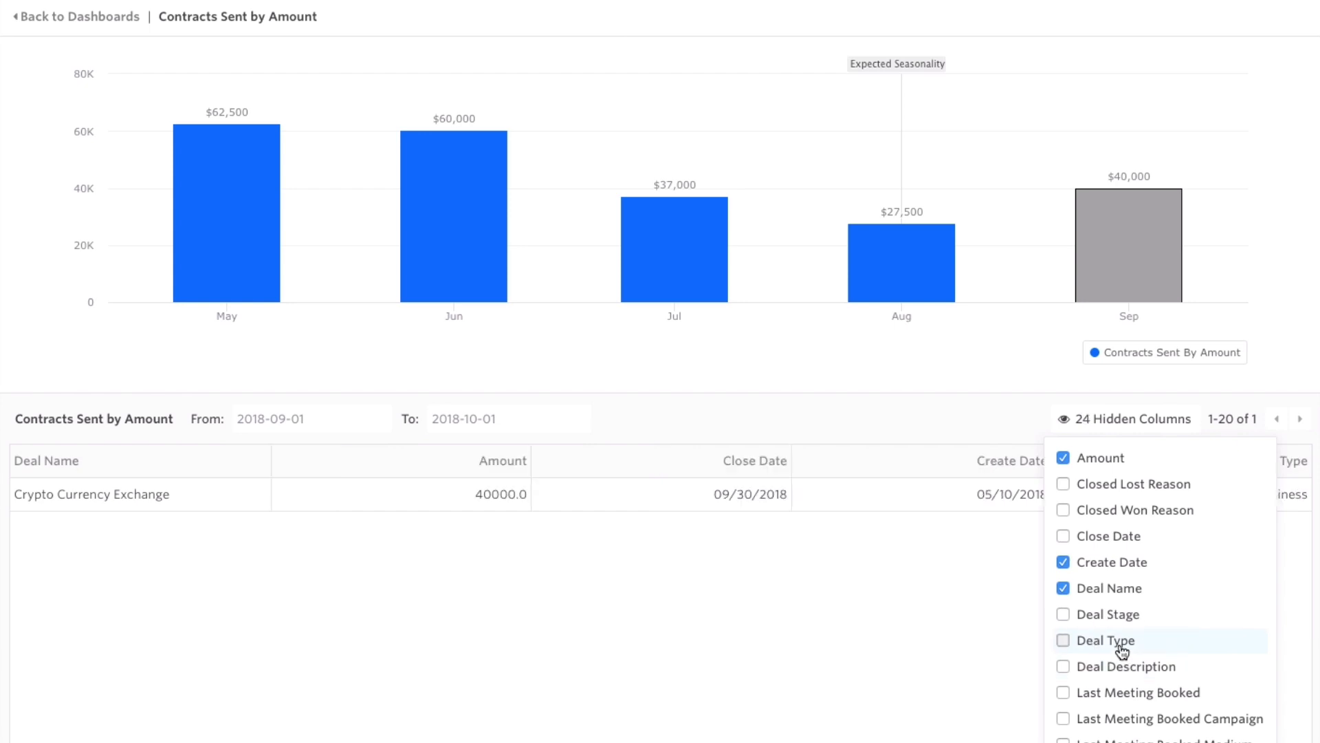
scroll(down, 3)
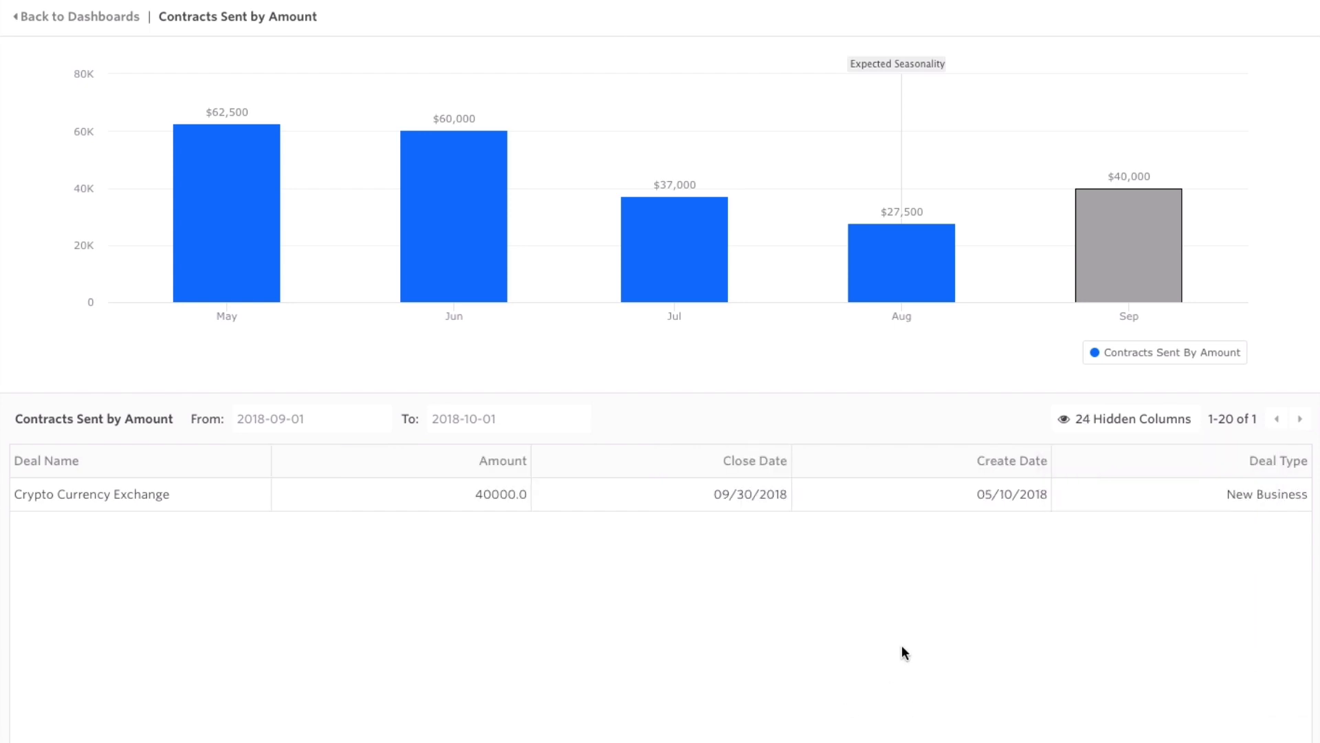
click(80, 17)
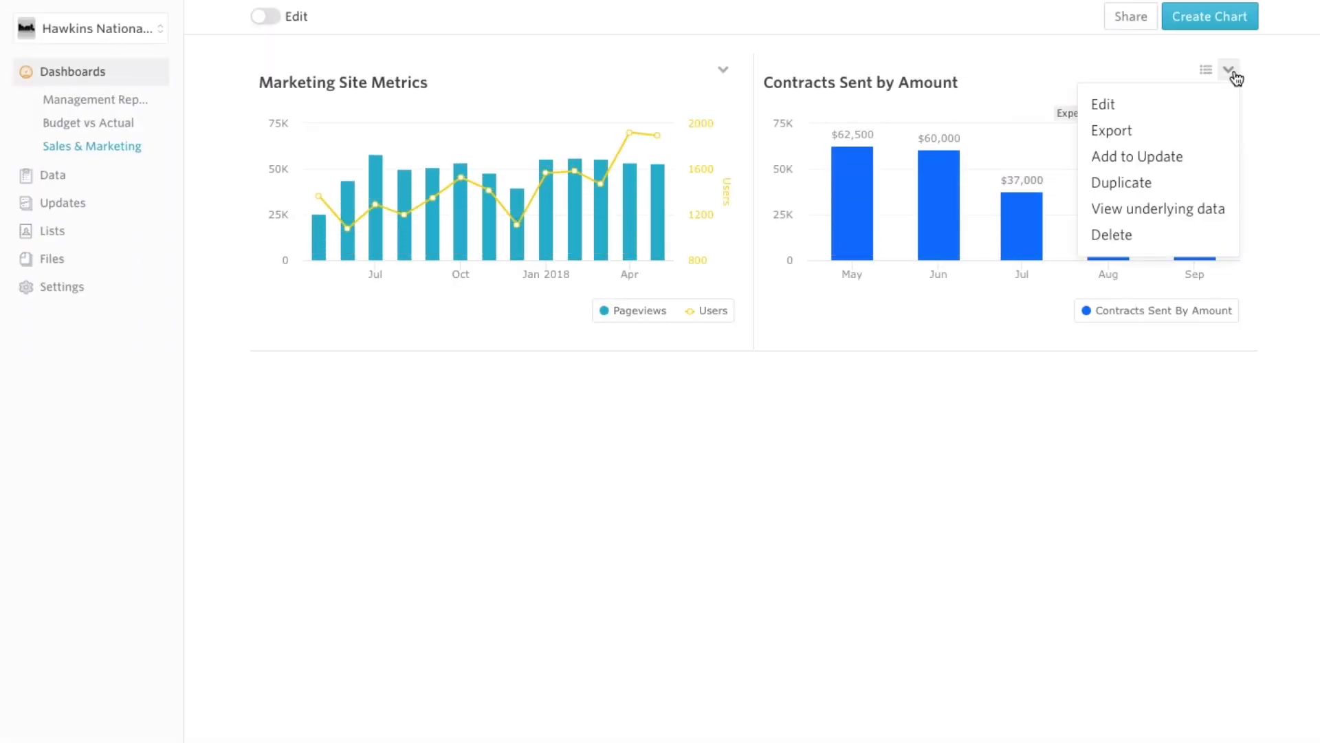
- Add the chart to a new update titled 'Sales Update' with the line 'Lets get these closed!'
click(1138, 157)
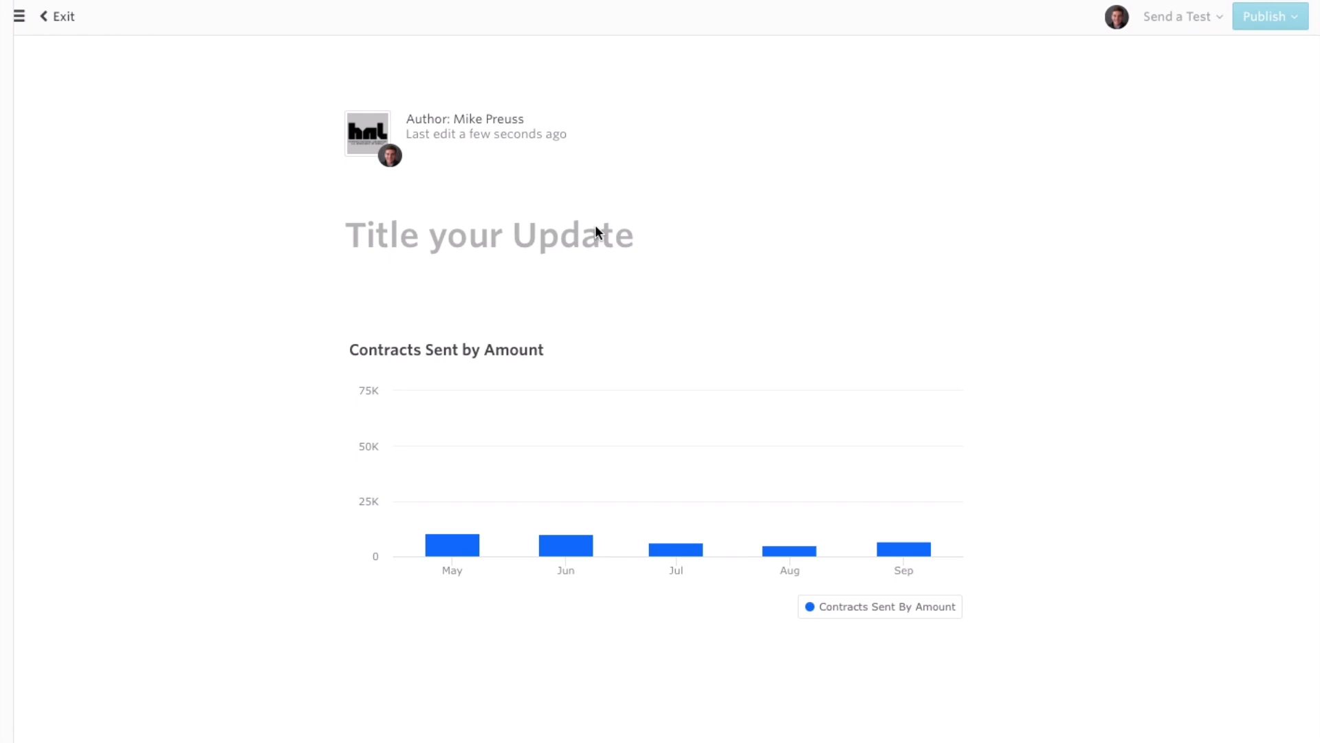
text(sa)
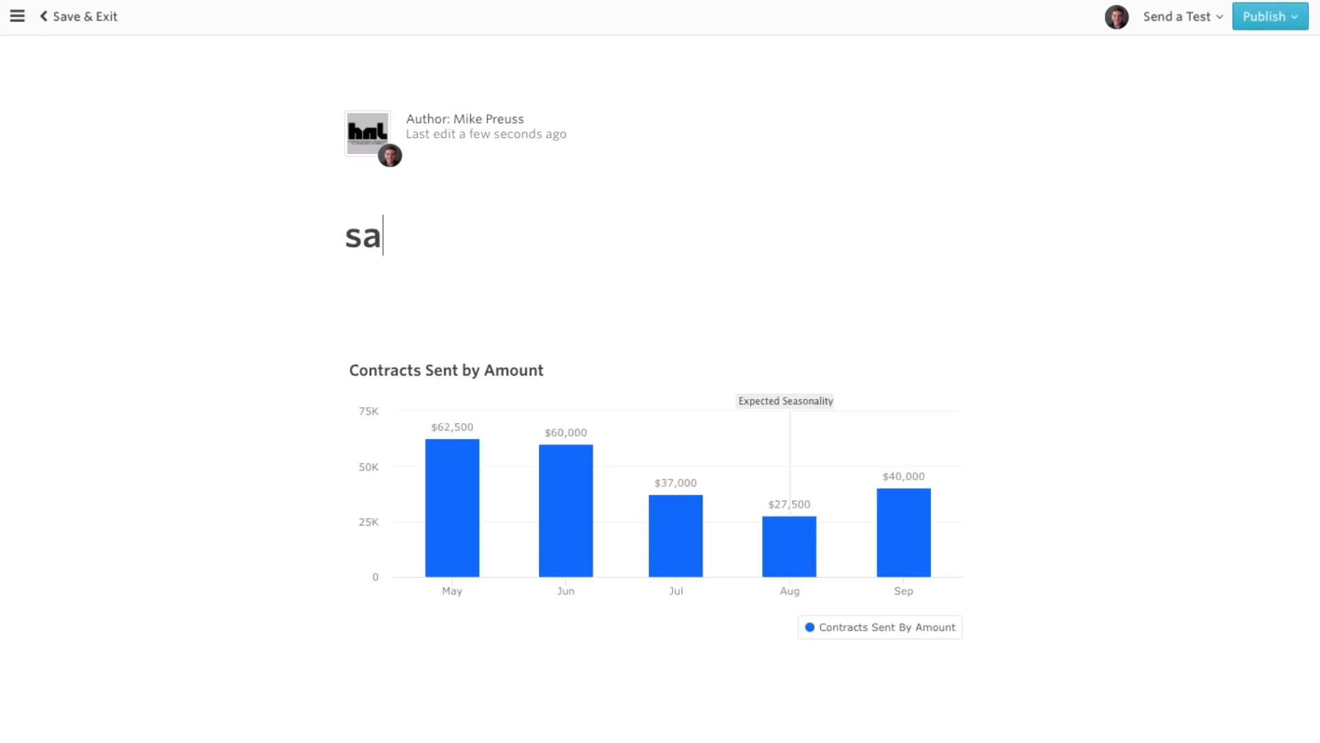
text(les)
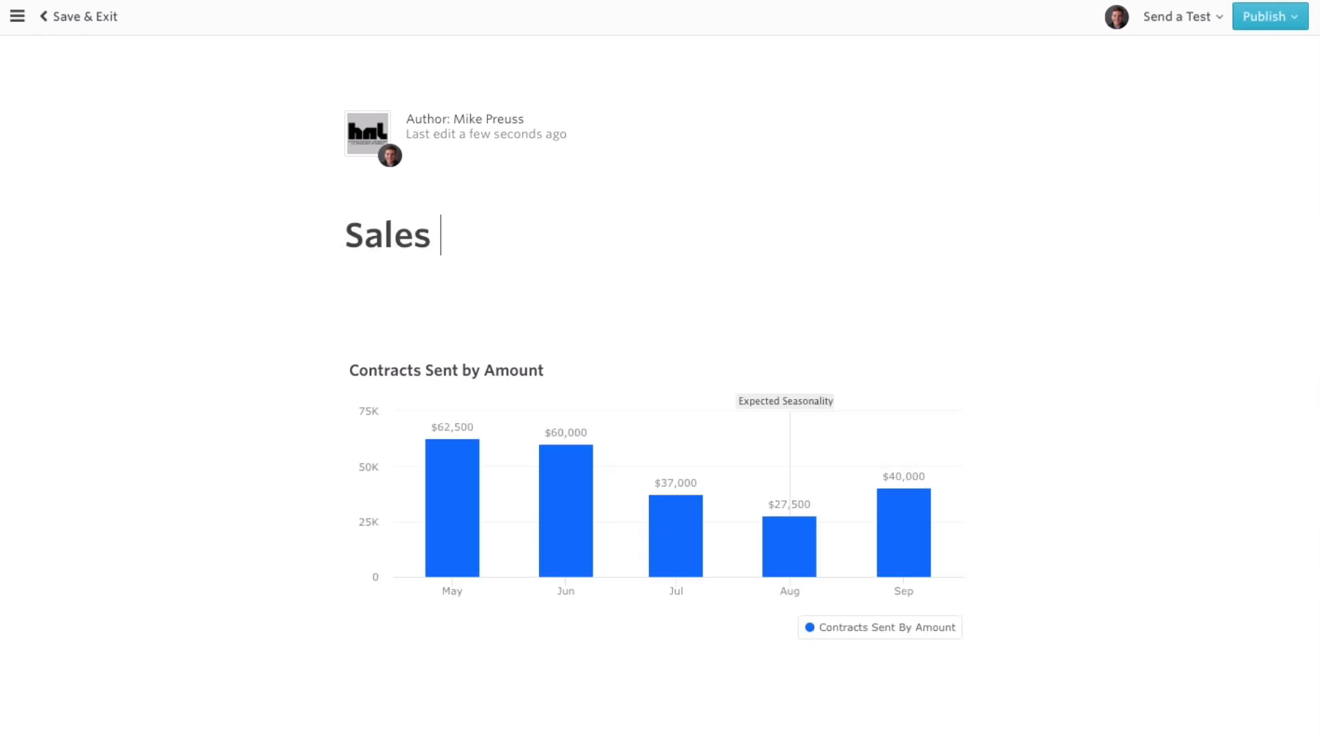
text(Update)
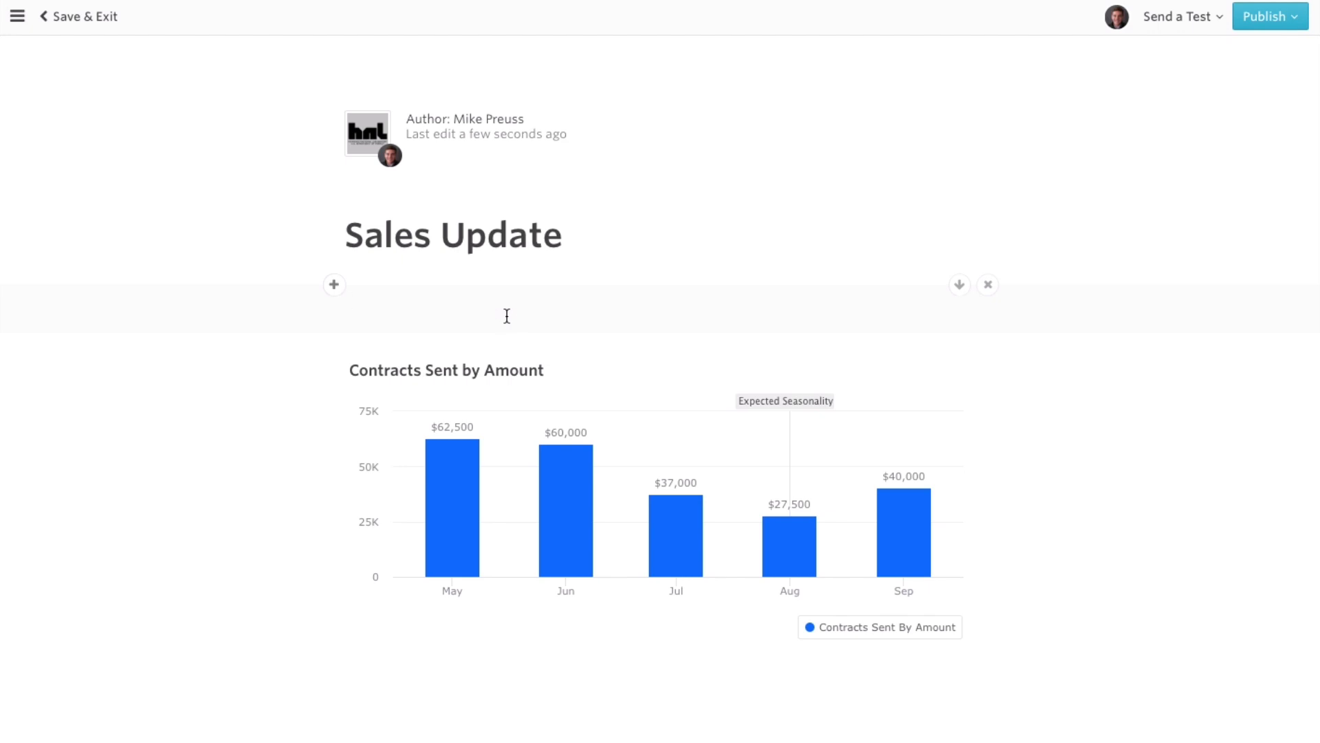
text(Lets get these c)
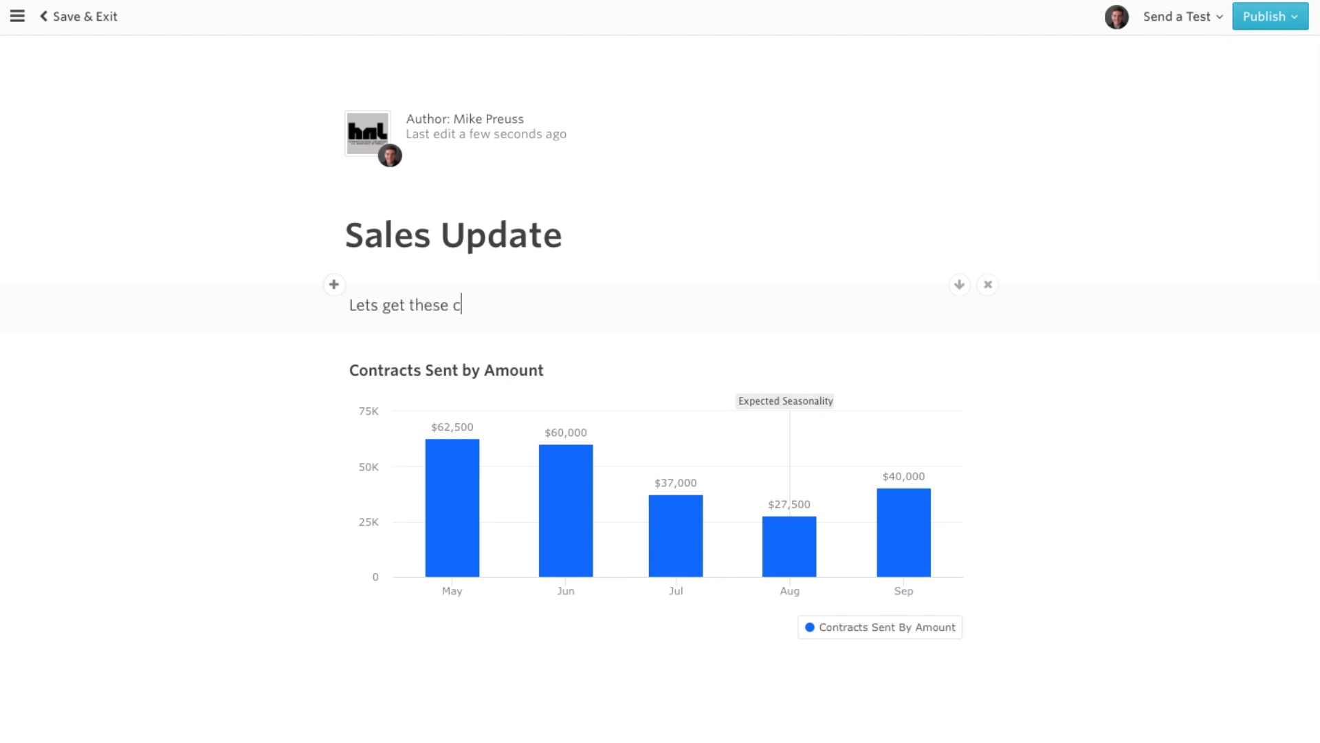
text(losed!)
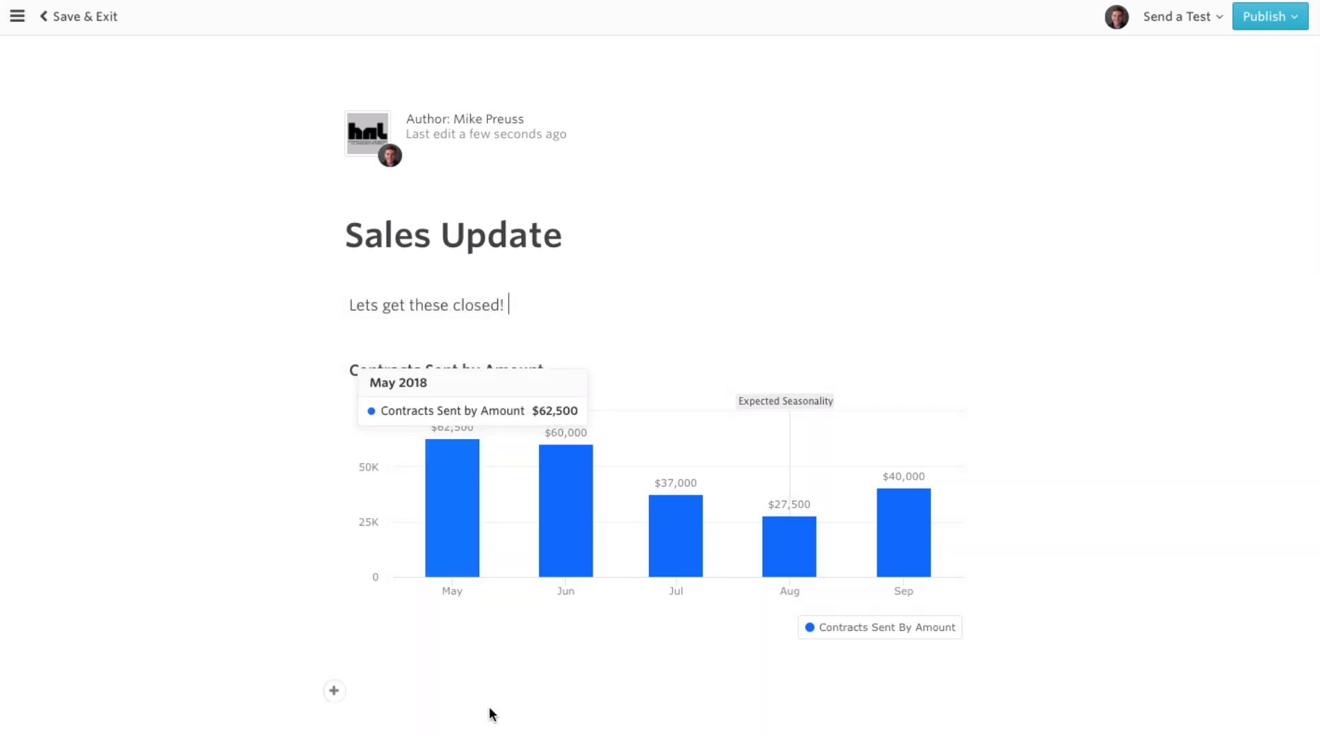
- Open the update's Publish settings and review its sharing options
click(1269, 16)
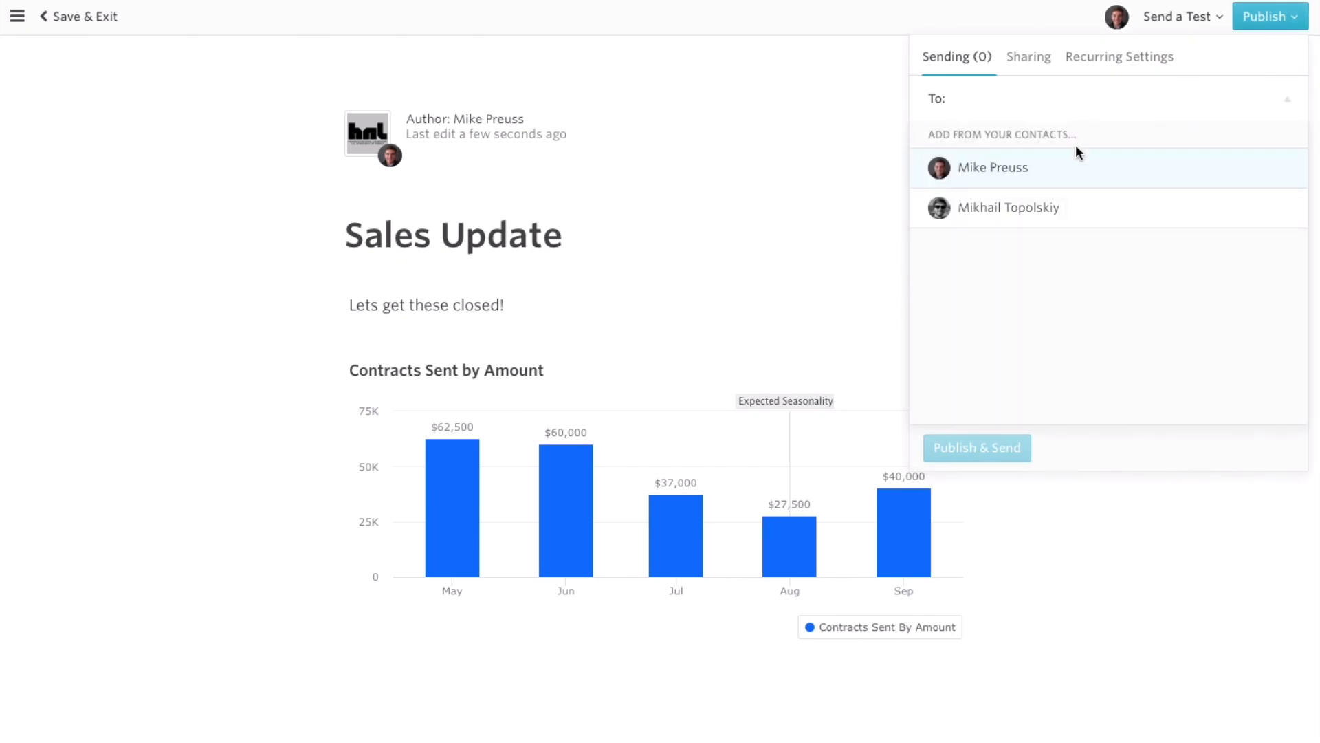
click(1027, 57)
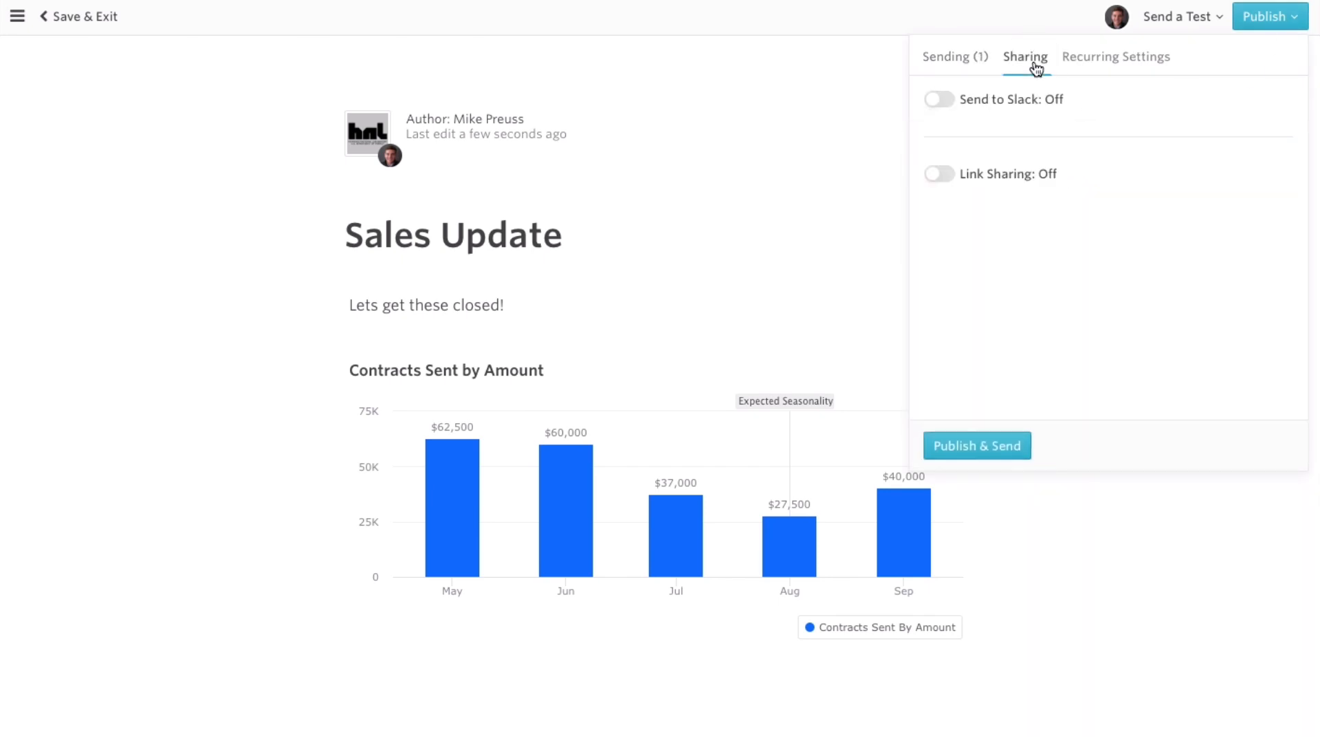
mouse_move(1161, 67)
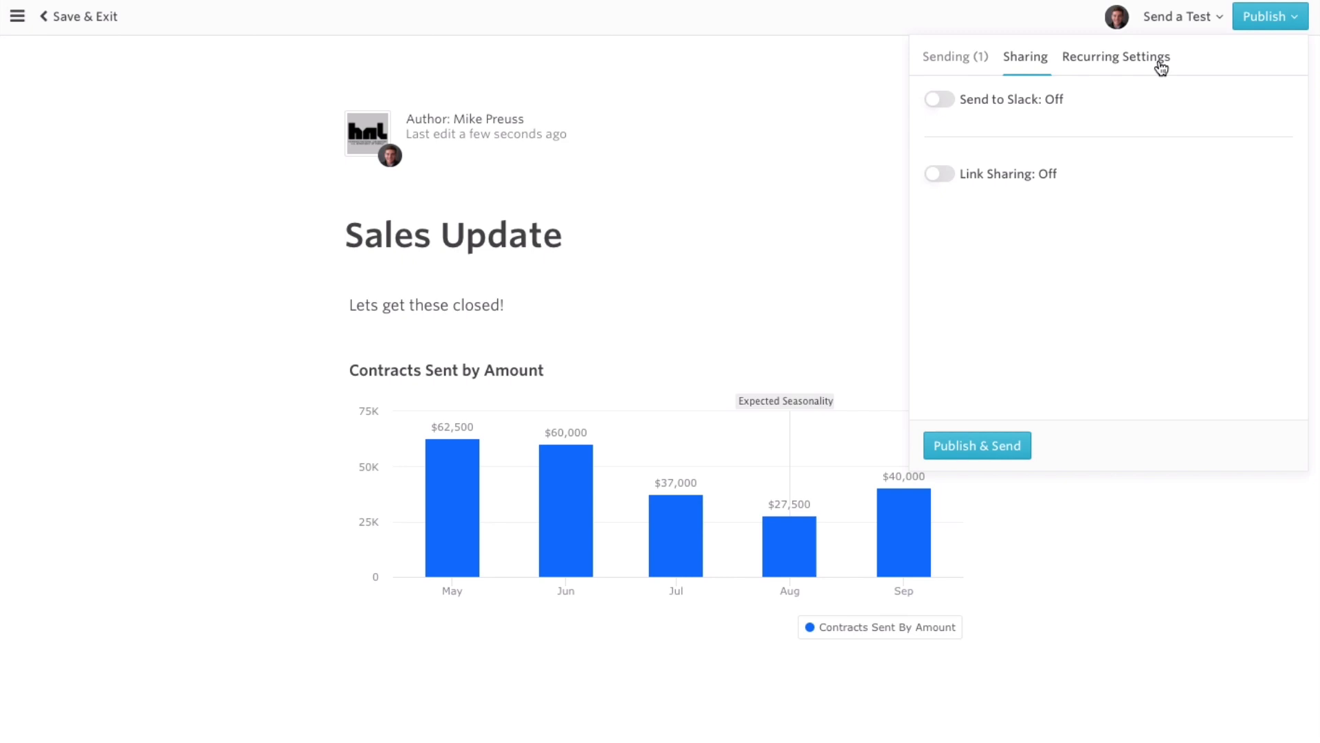